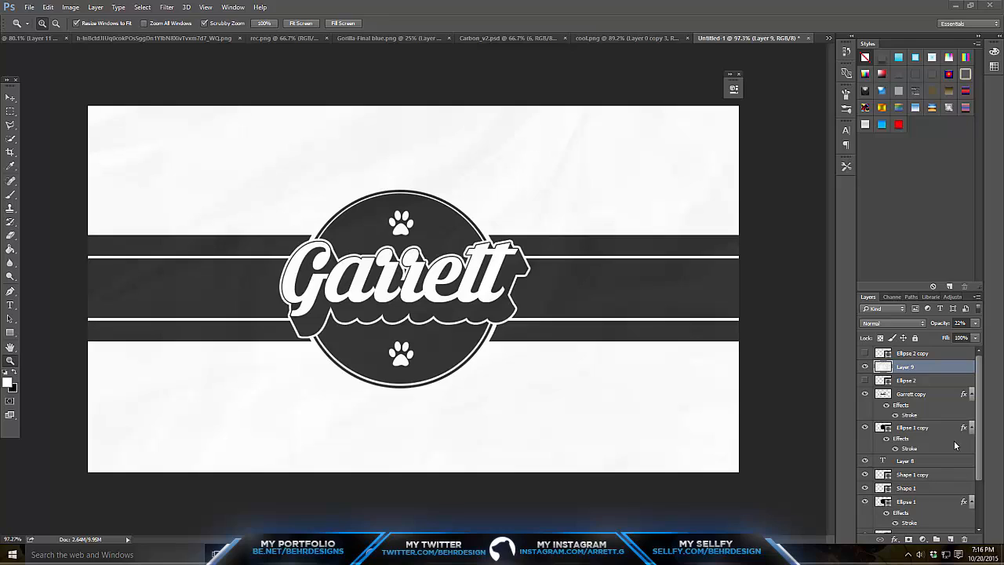
mouse_move(769, 384)
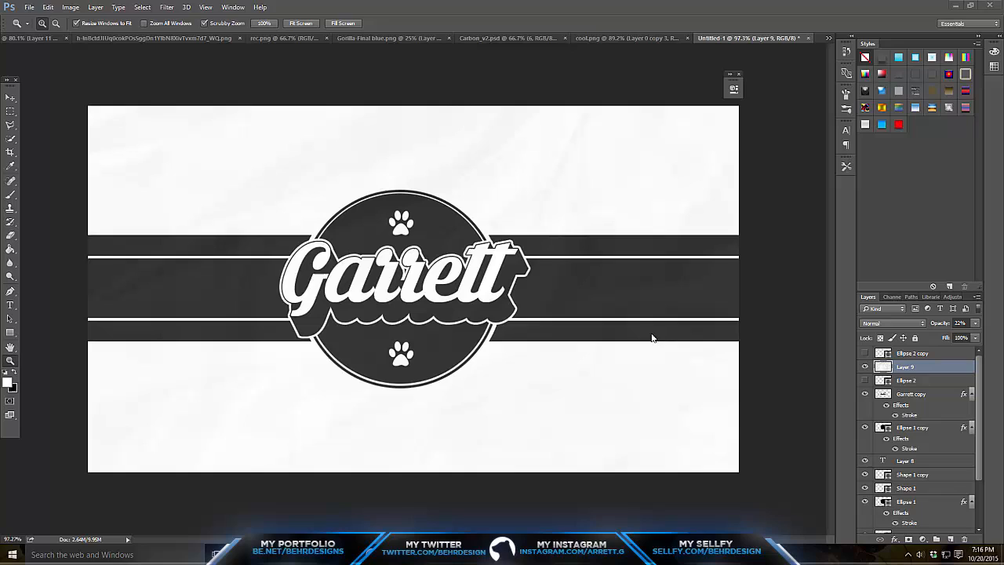
mouse_move(385, 201)
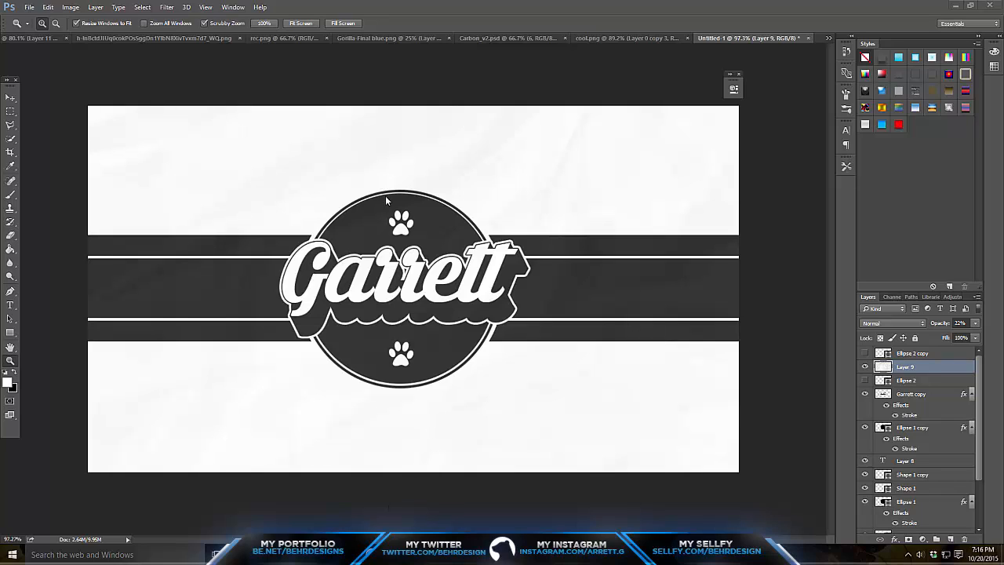
mouse_move(406, 263)
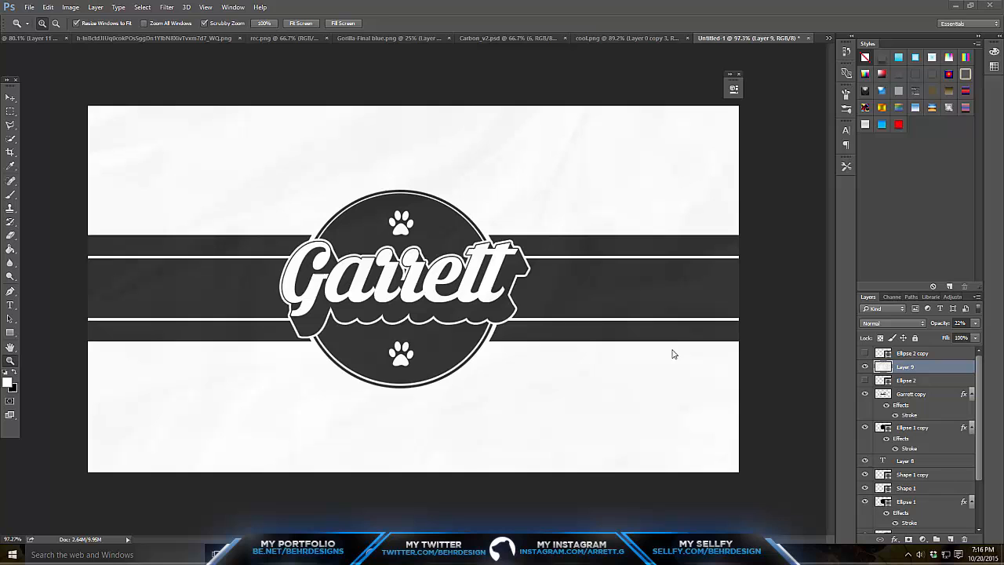
mouse_move(557, 285)
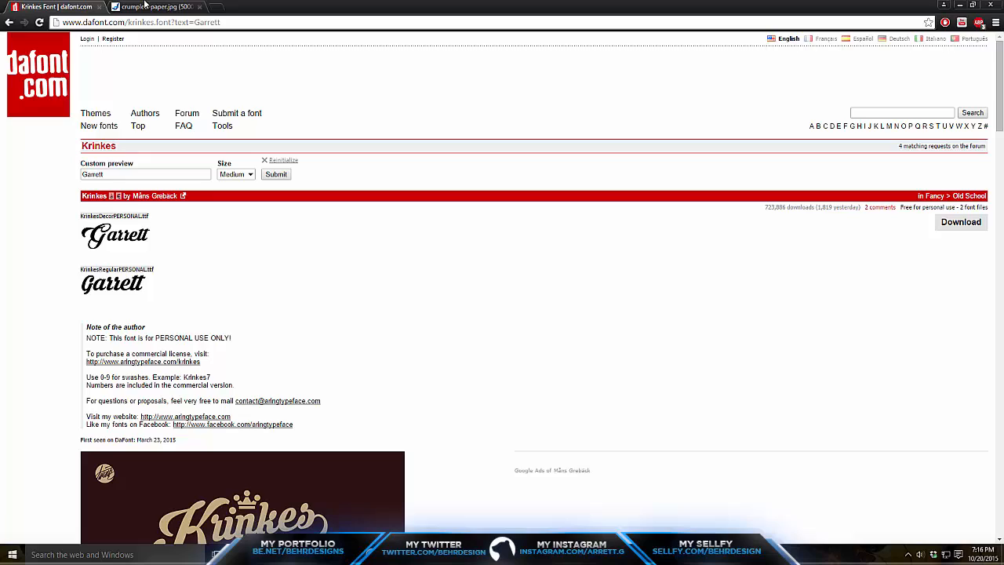
Show the crumpled paper texture tab, then return to Photoshop with a new blank canvas.
click(154, 6)
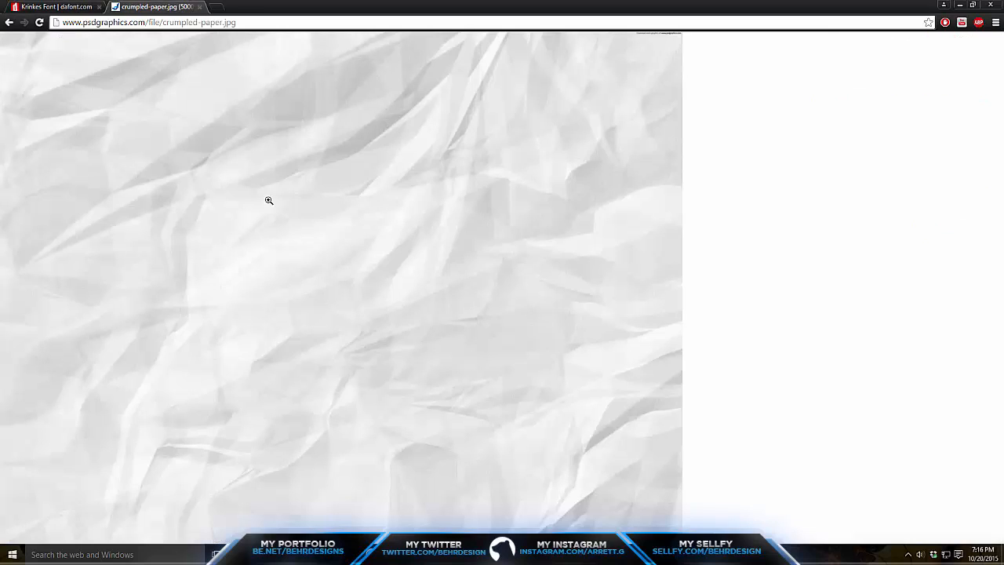
mouse_move(257, 68)
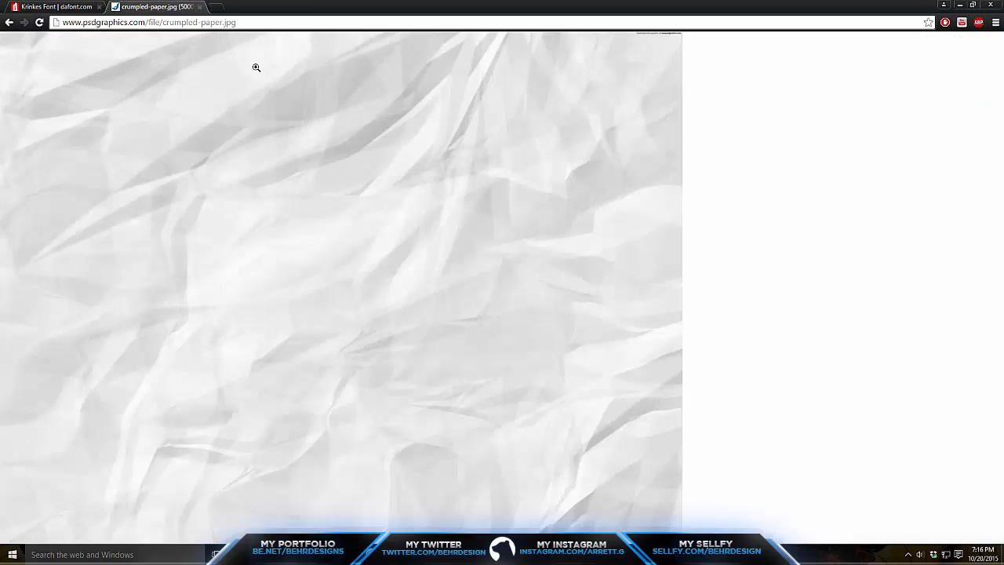
click(54, 6)
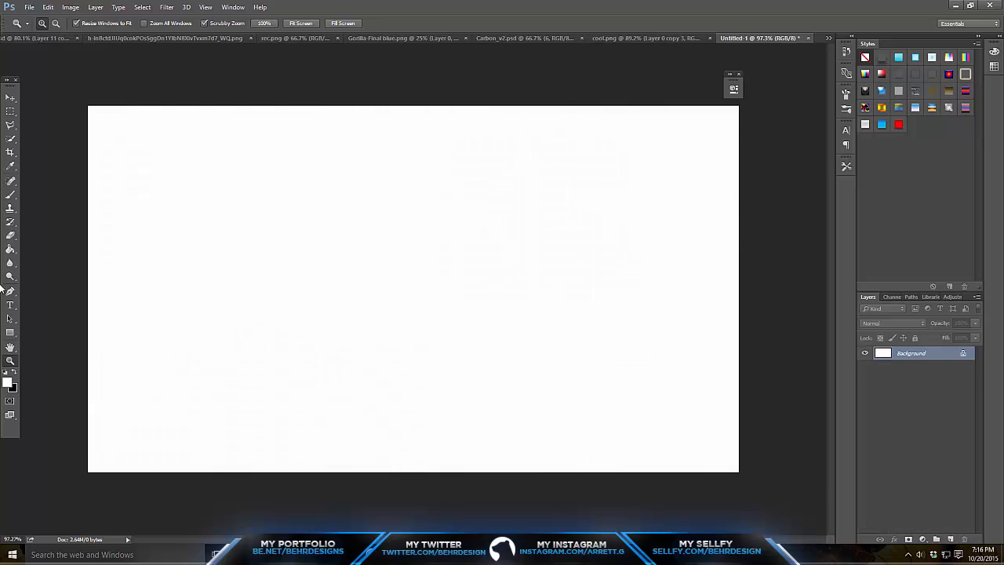
Add the word Garrett in black Krinkes script near the canvas centre.
click(236, 323)
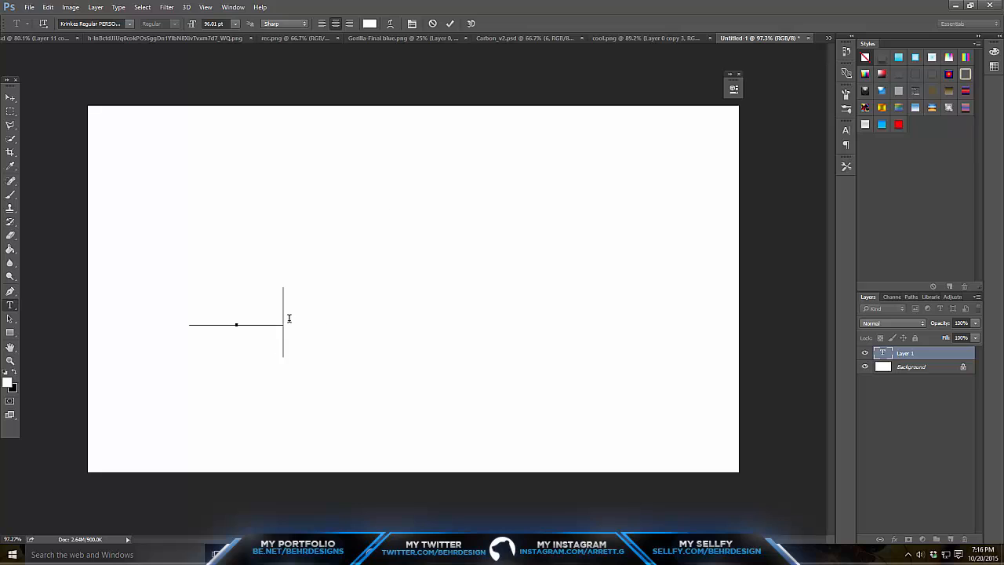
click(370, 24)
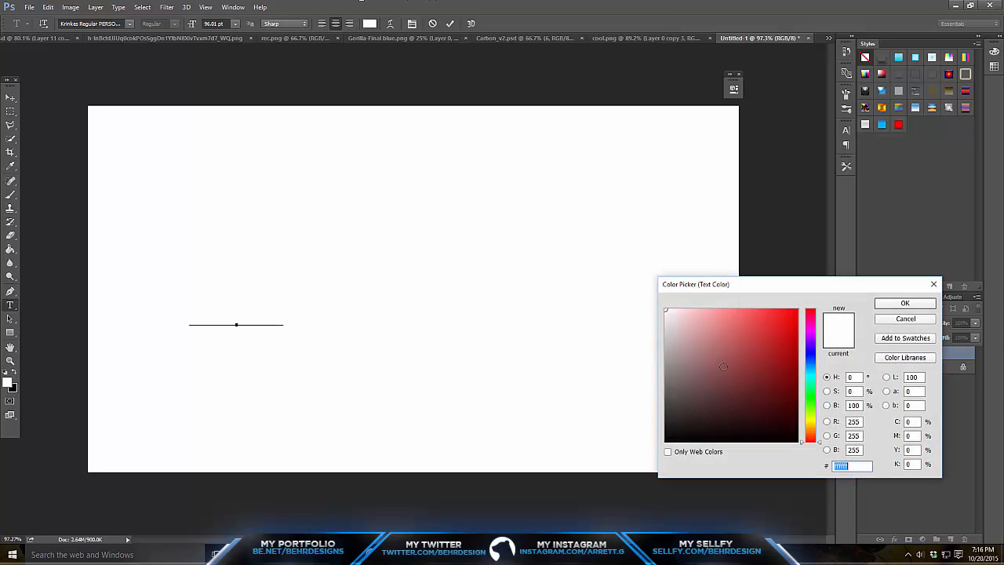
click(904, 304)
text(Garrett)
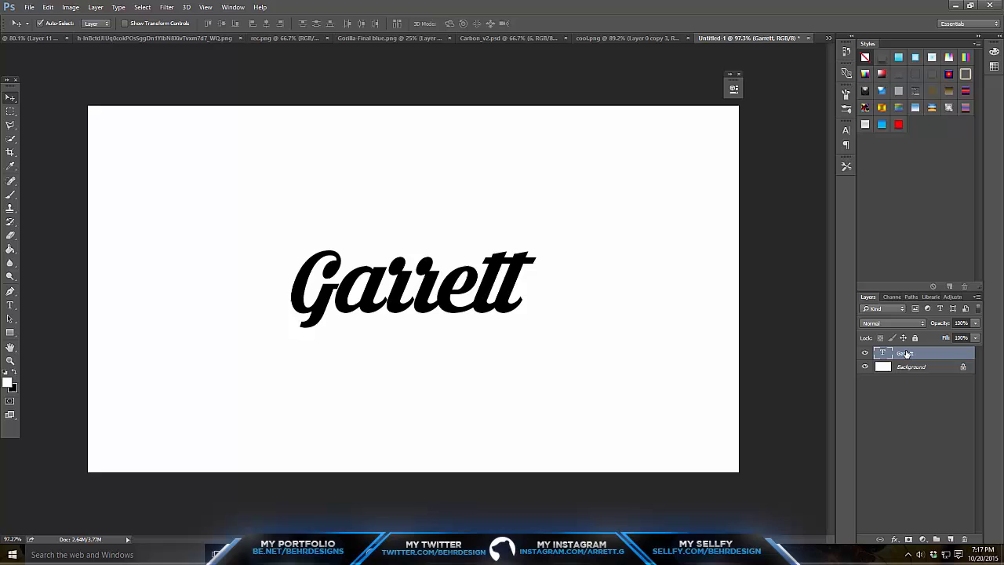
Give the Garrett layer a thin black stroke so the text shows as a hollow outline.
right_click(907, 353)
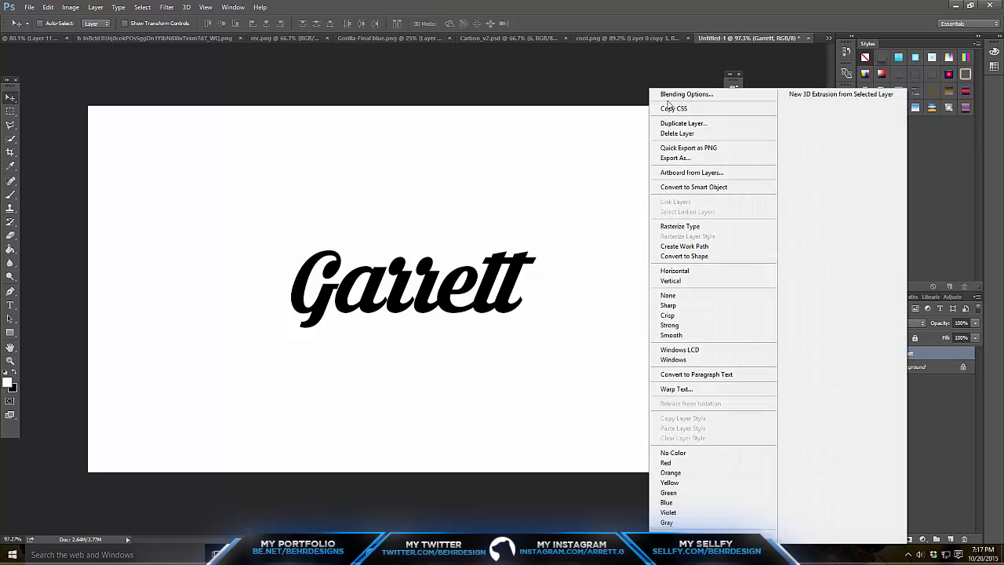
click(687, 94)
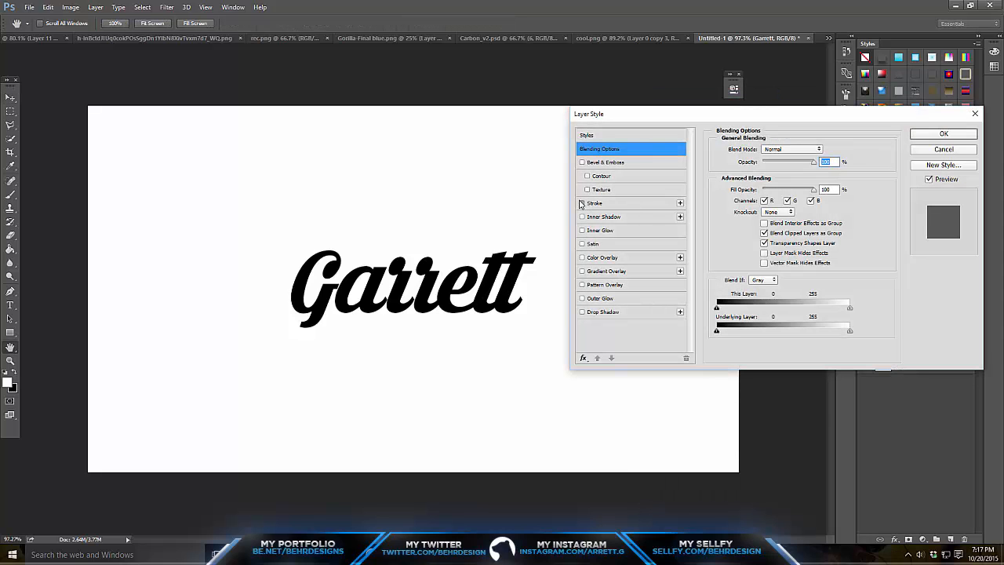
click(592, 204)
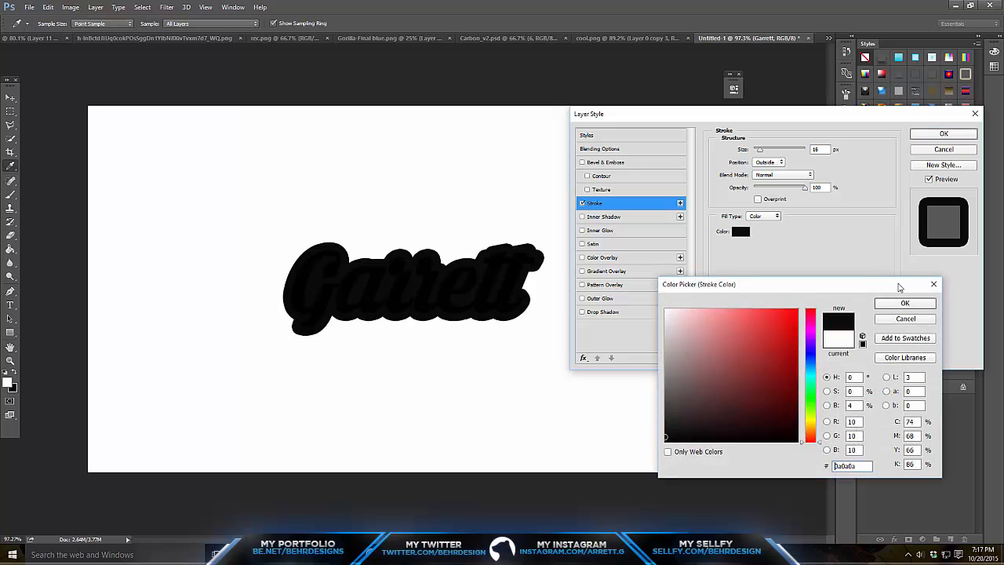
click(905, 304)
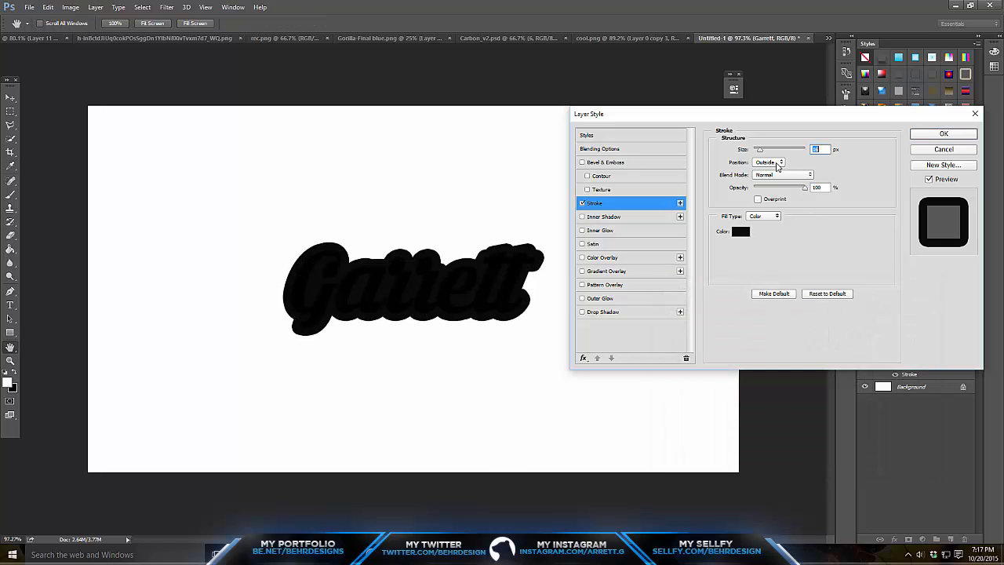
drag(784, 149, 816, 149)
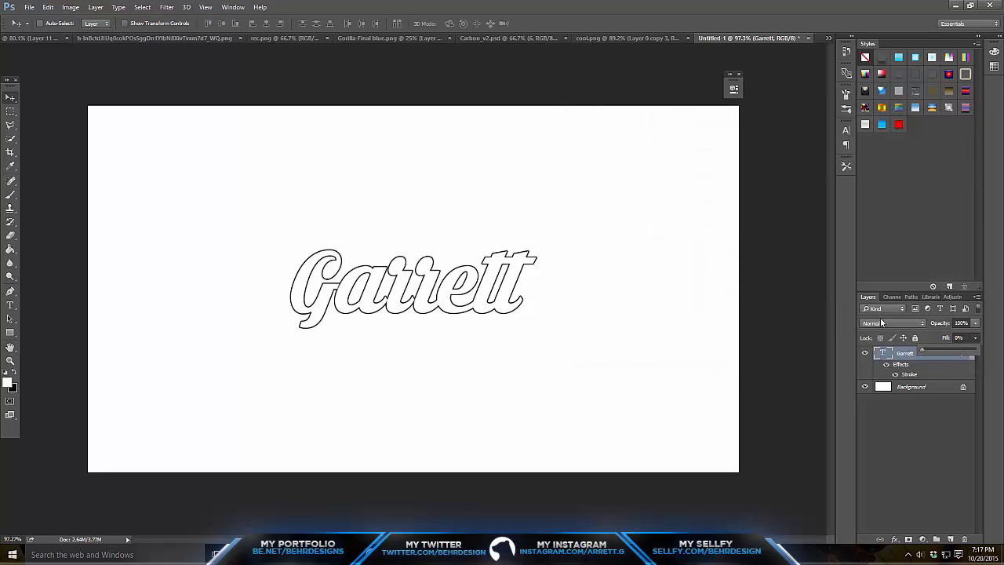
right_click(903, 353)
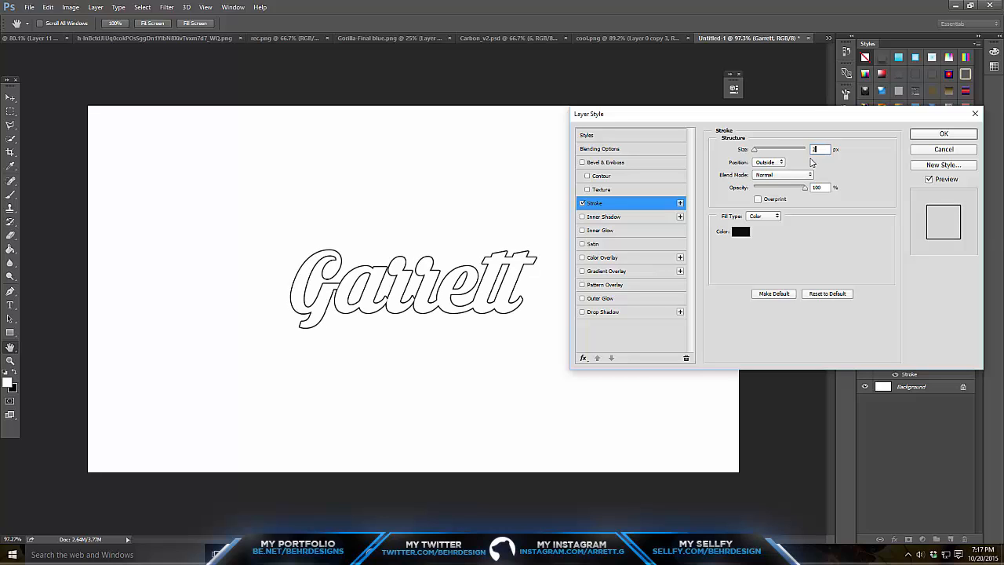
click(943, 133)
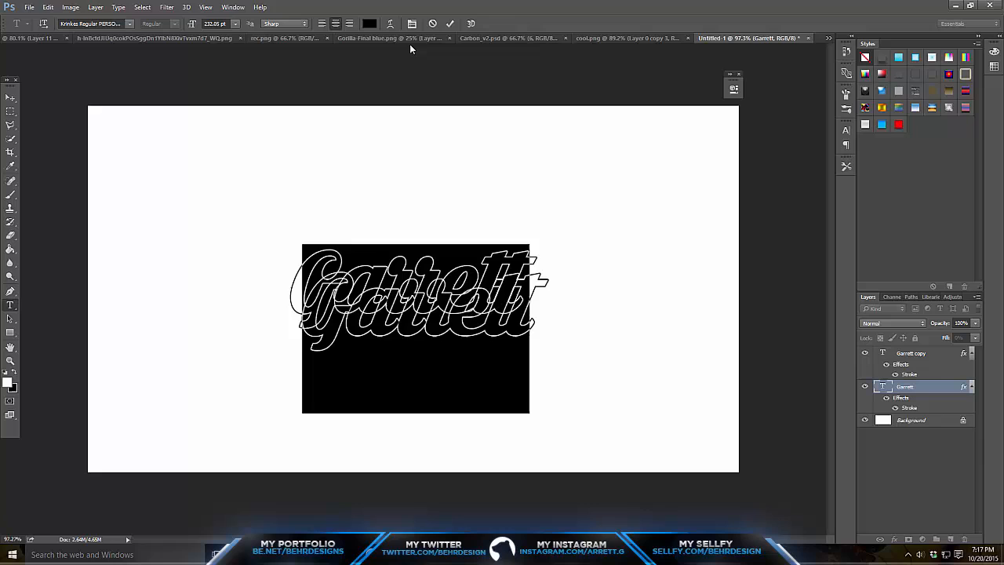
Make the top Garrett copy white over the offset black copy, forming a 3D shadow.
right_click(904, 386)
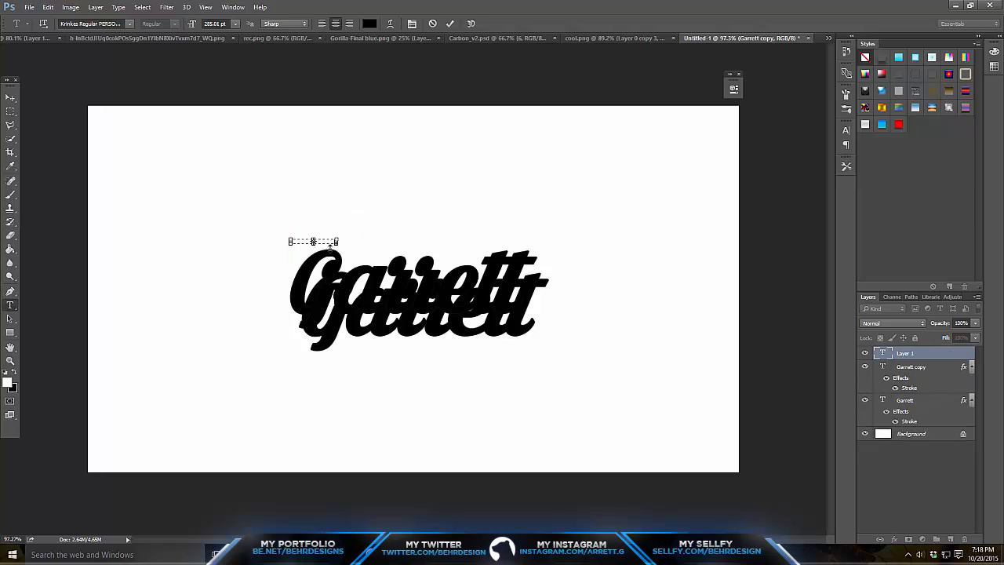
click(910, 367)
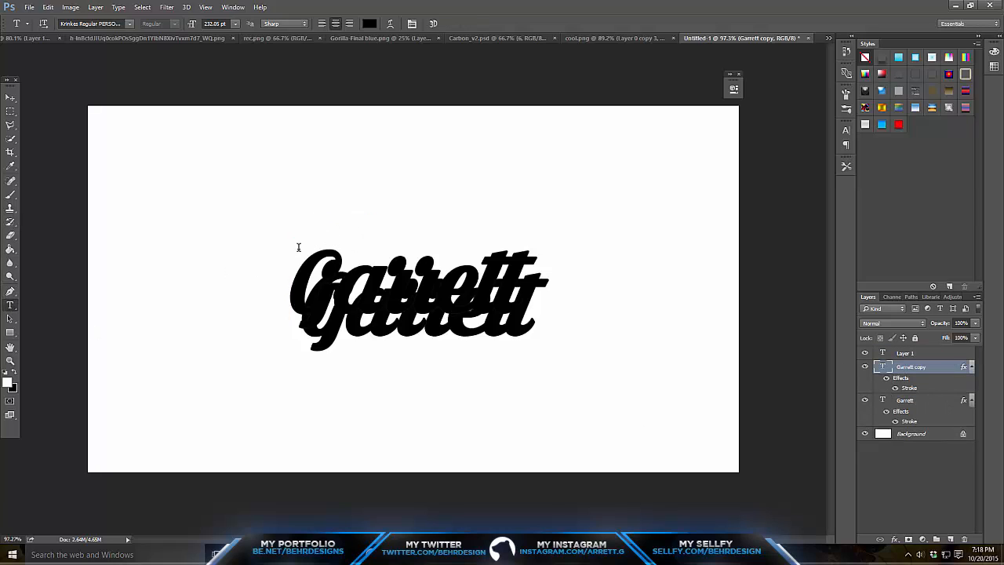
click(370, 24)
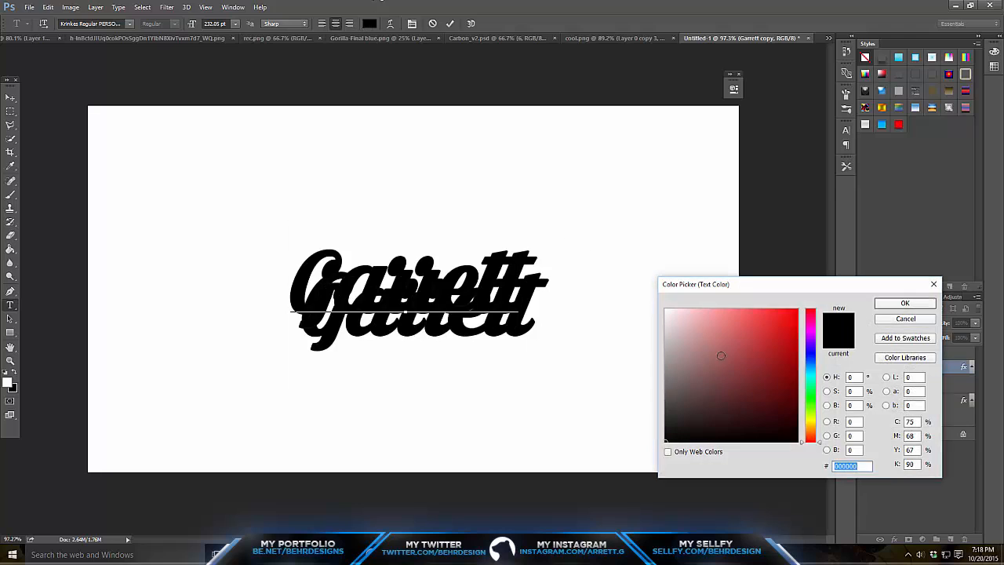
click(667, 313)
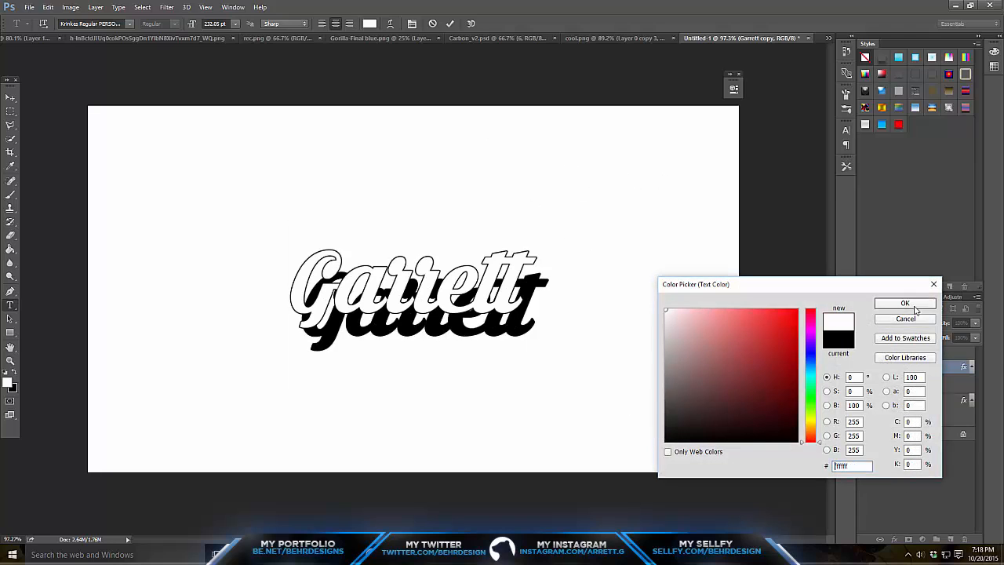
click(903, 305)
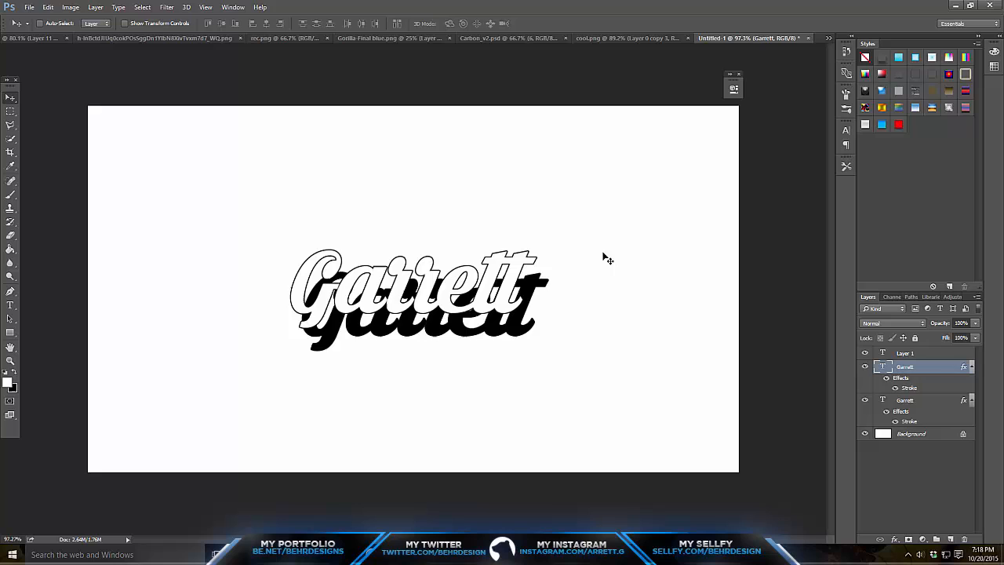
On a new layer, lasso the gap under the G's shadow and fill it with black.
click(912, 433)
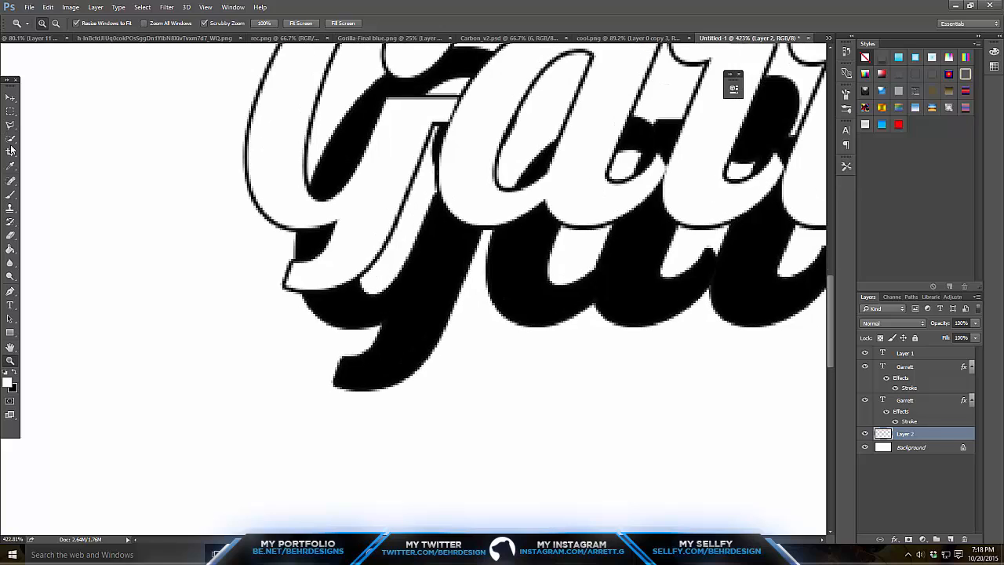
click(11, 126)
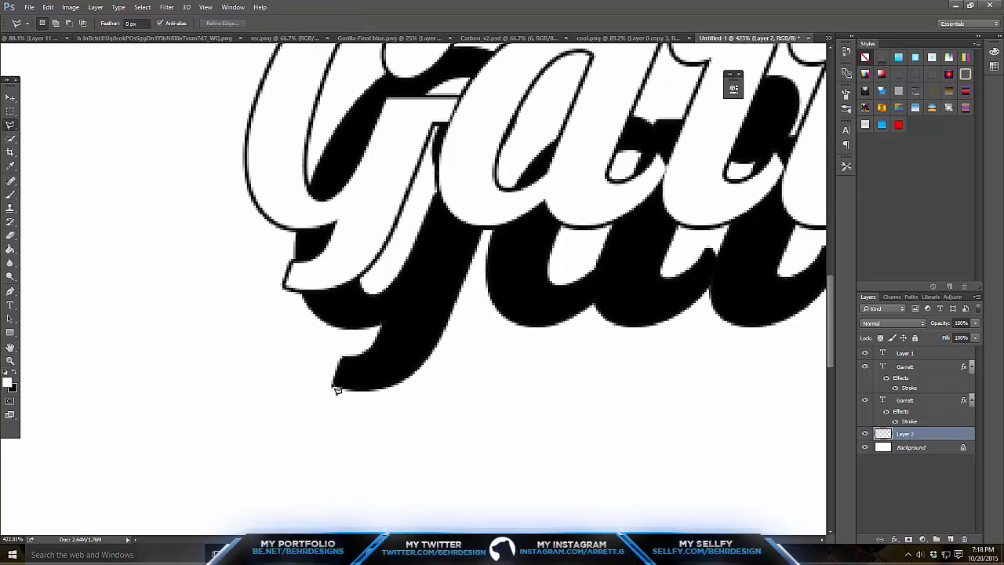
drag(338, 389, 286, 290)
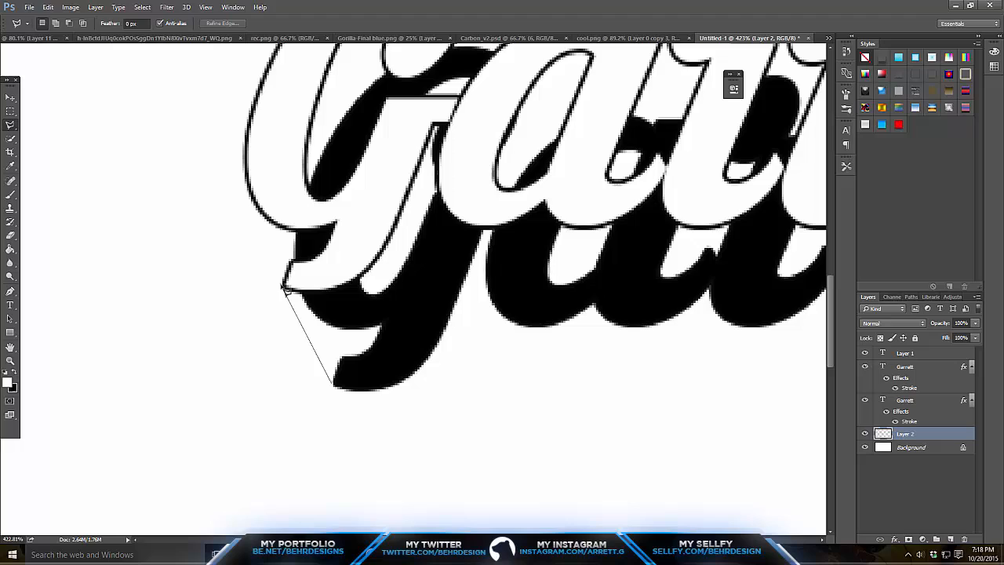
click(359, 320)
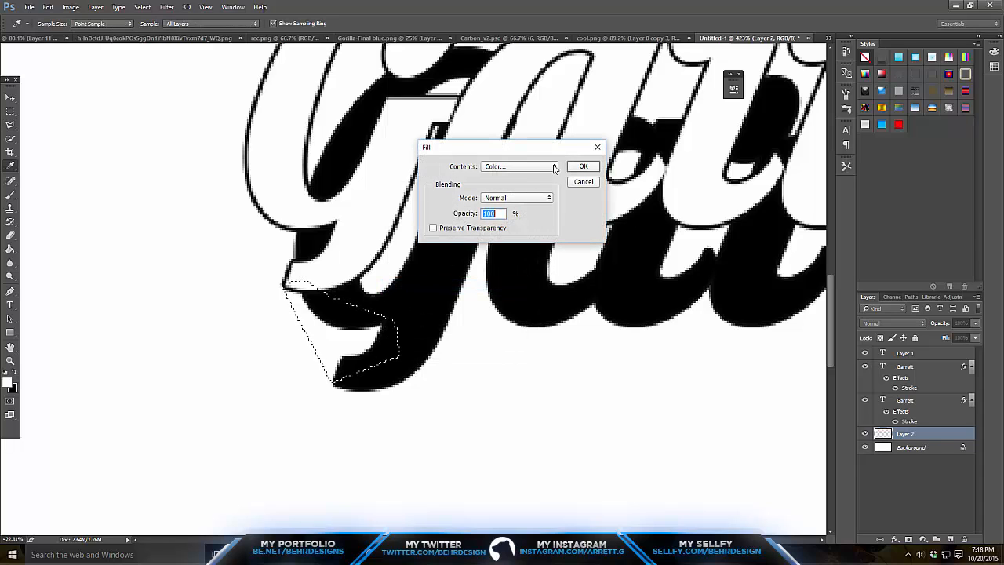
click(584, 166)
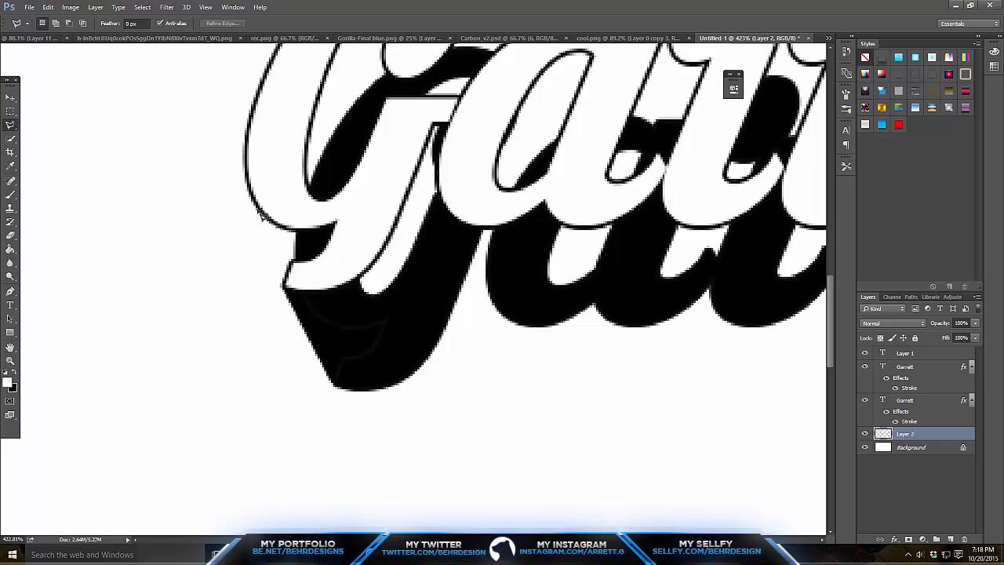
Select and fill the remaining gaps around the G's shadow solid black.
drag(260, 216, 358, 359)
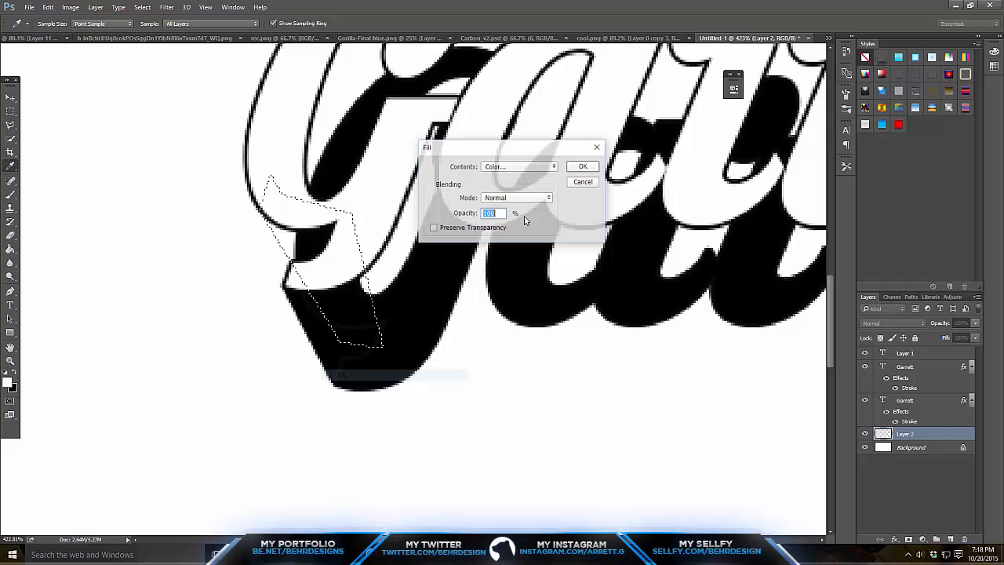
click(583, 166)
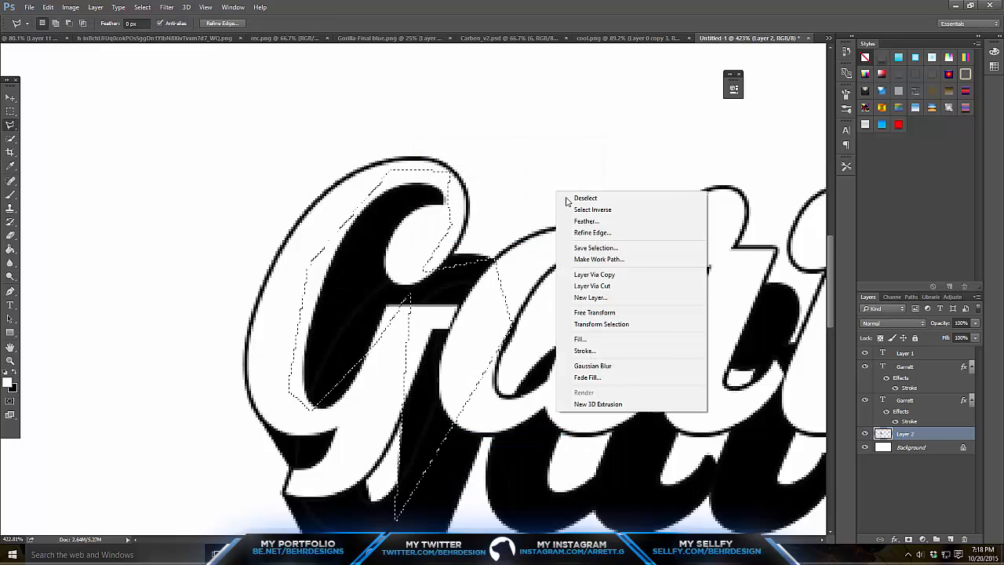
click(585, 197)
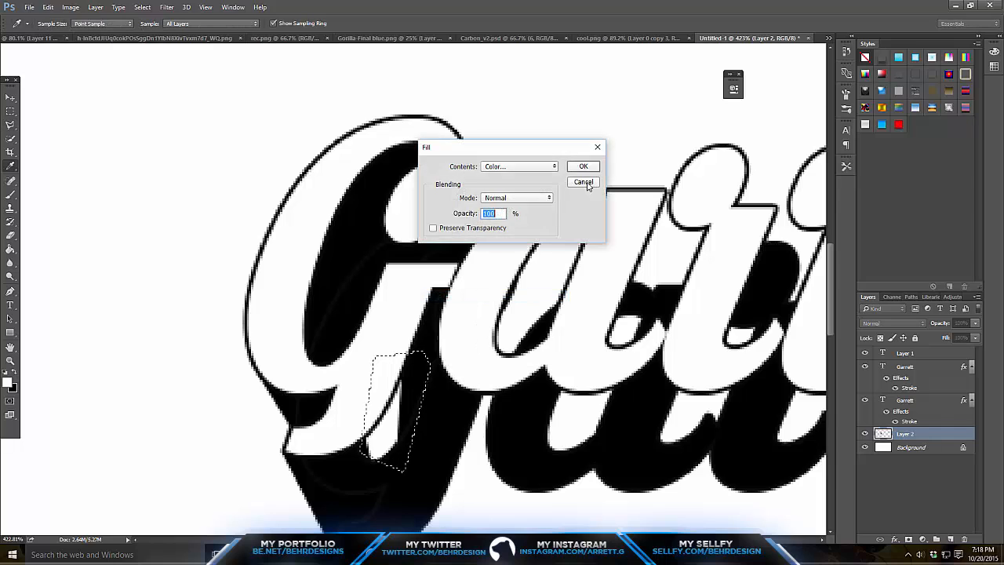
click(584, 182)
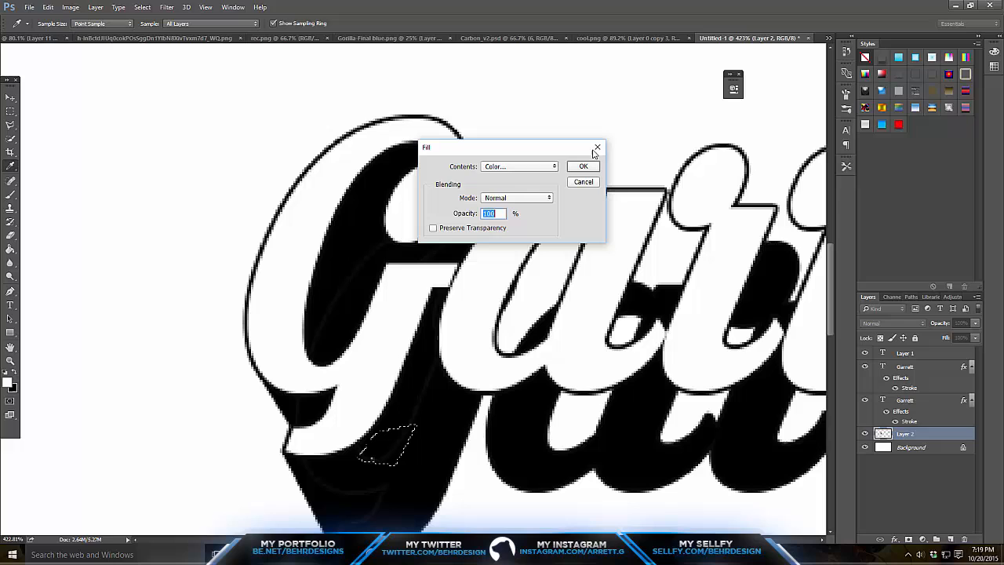
click(583, 166)
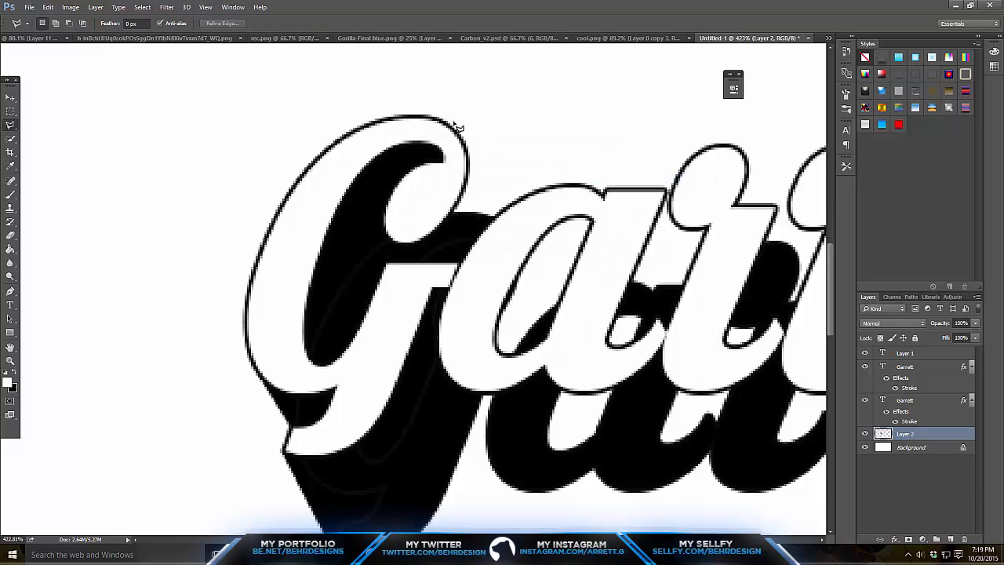
drag(455, 129, 520, 252)
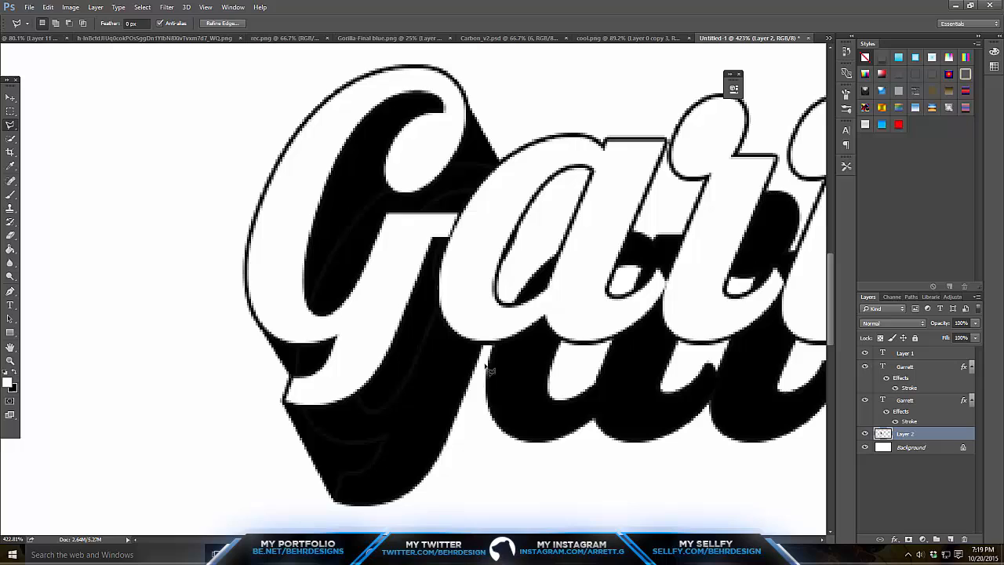
Fill the shadow gaps behind the remaining letters through the double t with black.
drag(445, 317, 498, 426)
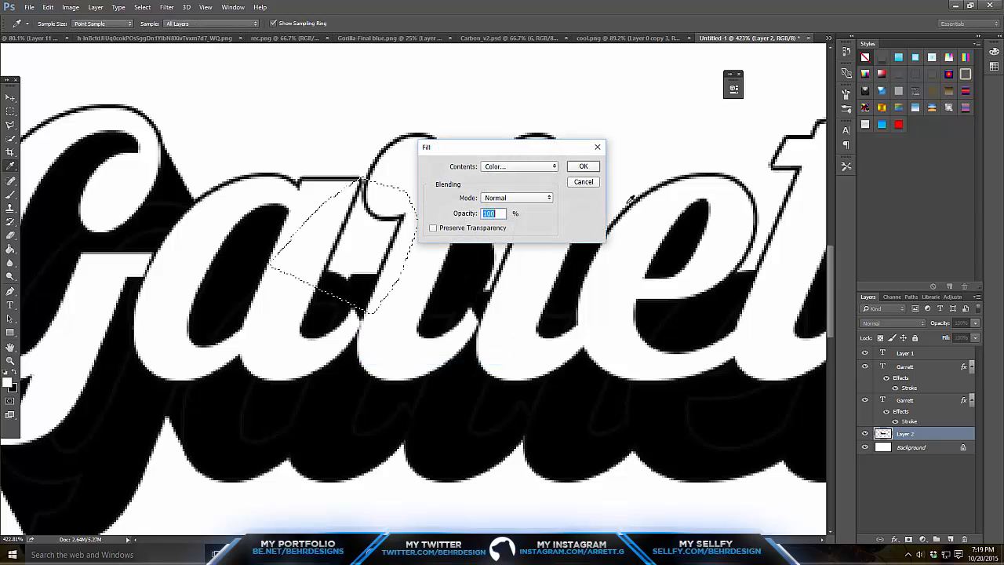
click(583, 167)
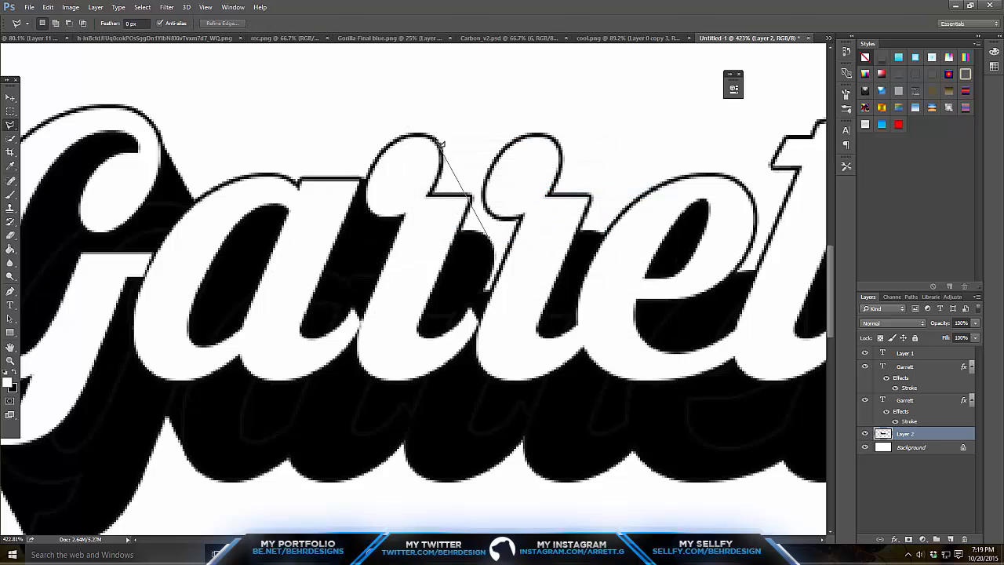
right_click(439, 251)
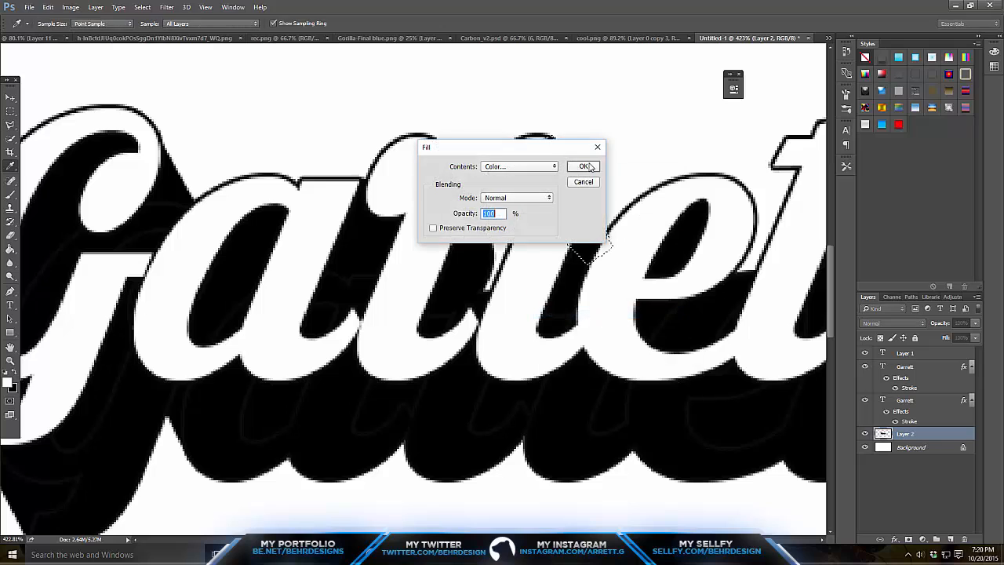
click(584, 166)
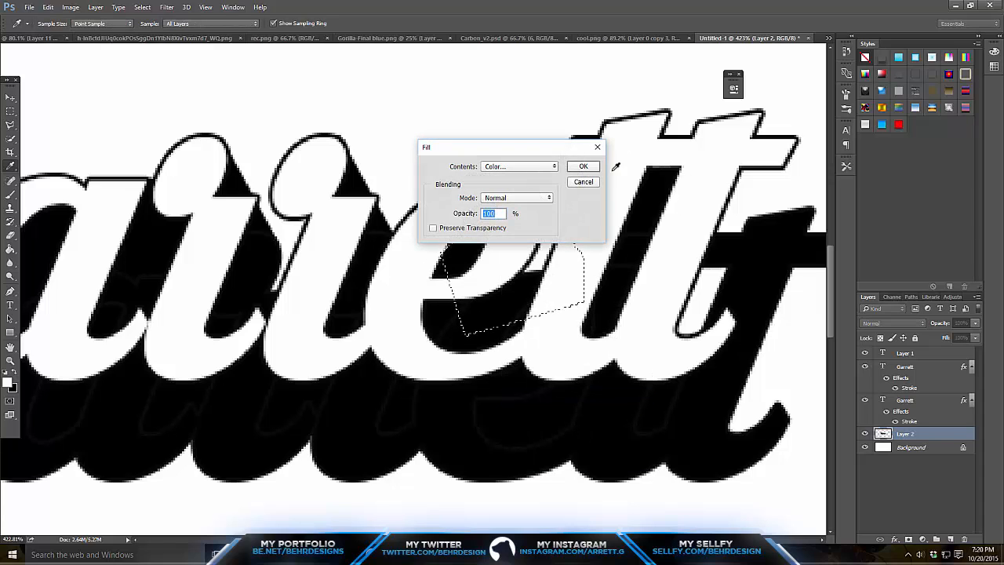
click(583, 166)
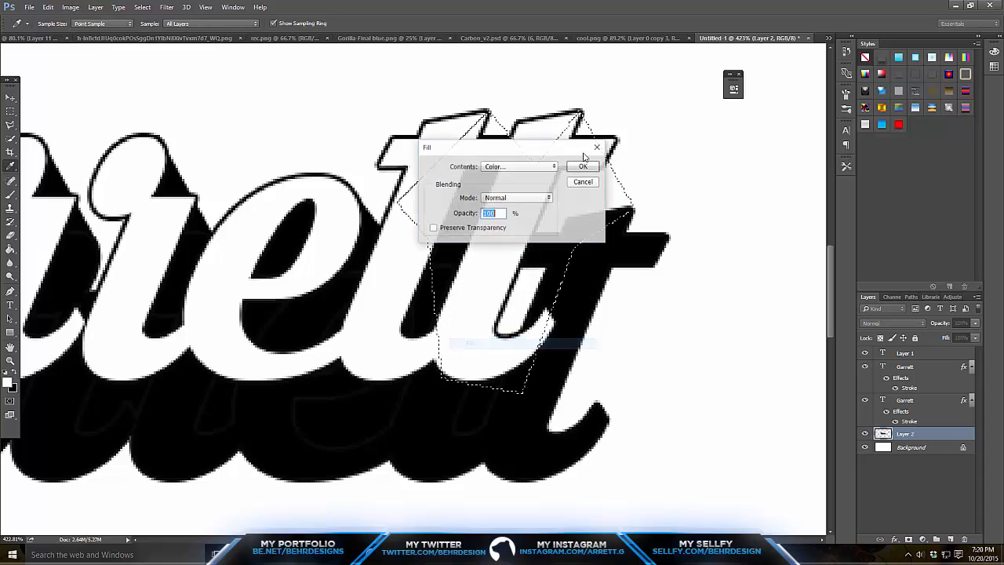
click(582, 166)
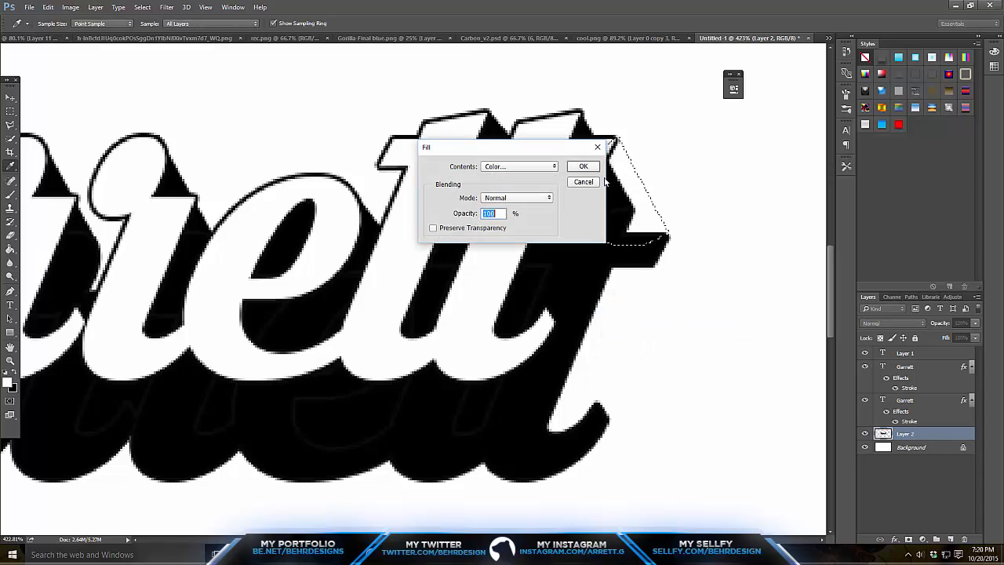
click(583, 166)
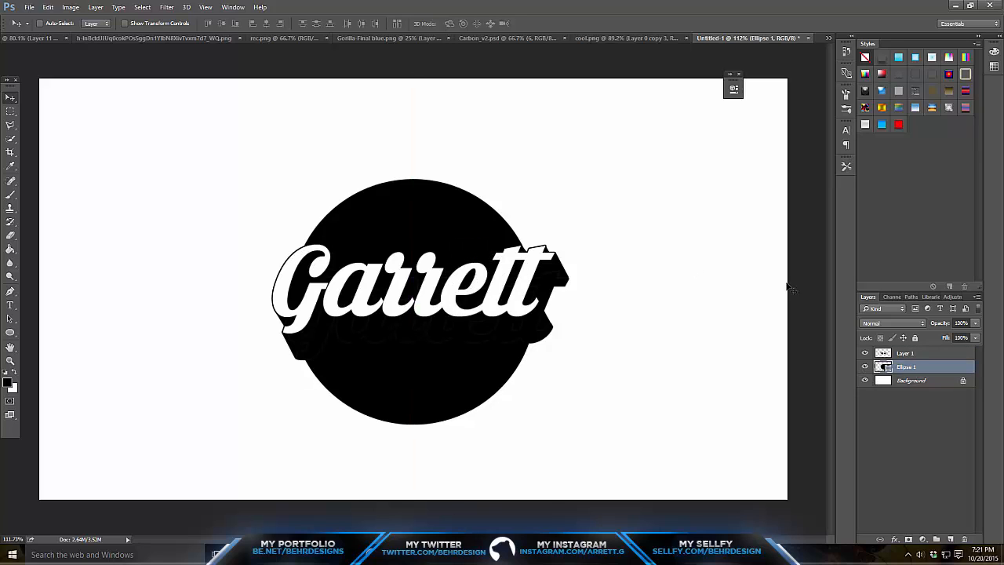
Bring up Blending Options for the black circle layer behind the lettering.
right_click(907, 367)
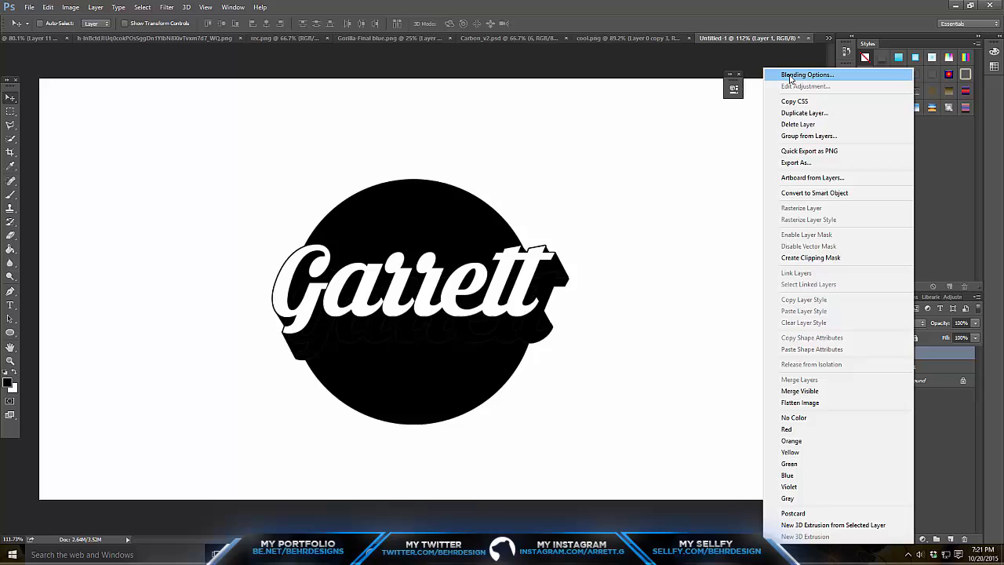
click(806, 75)
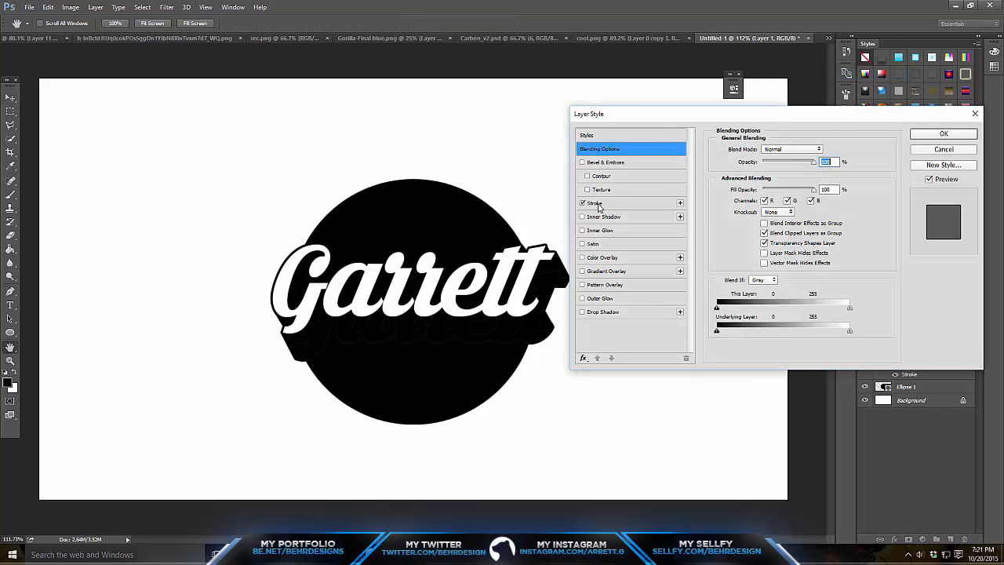
Apply a white Stroke layer style to the shadow layer, outlining it across the circle.
click(741, 231)
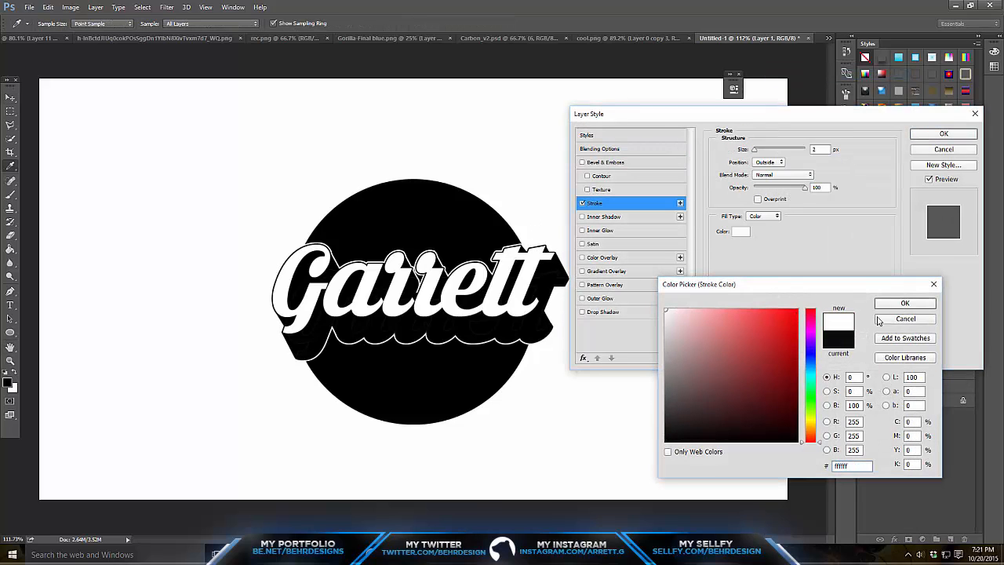
click(905, 318)
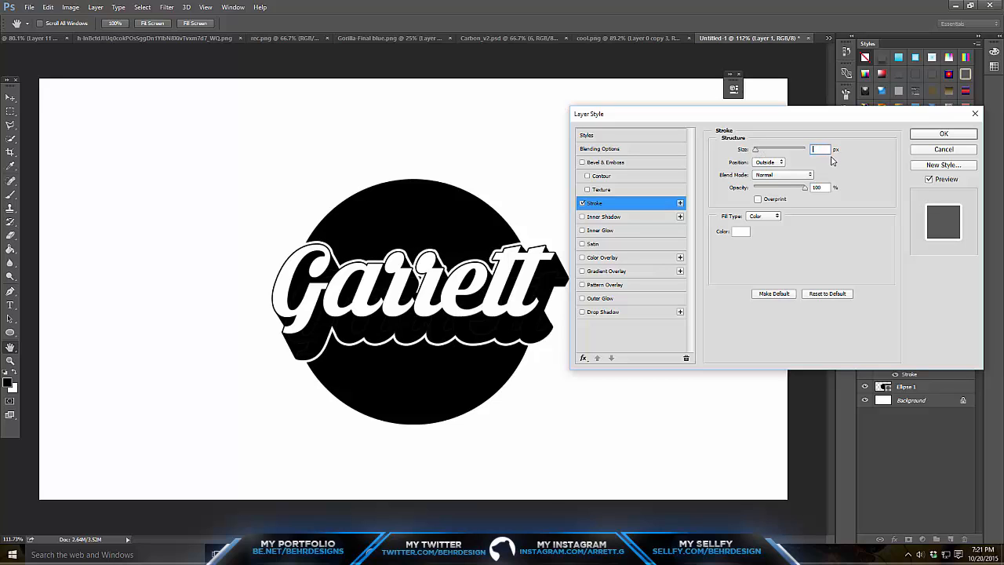
click(944, 133)
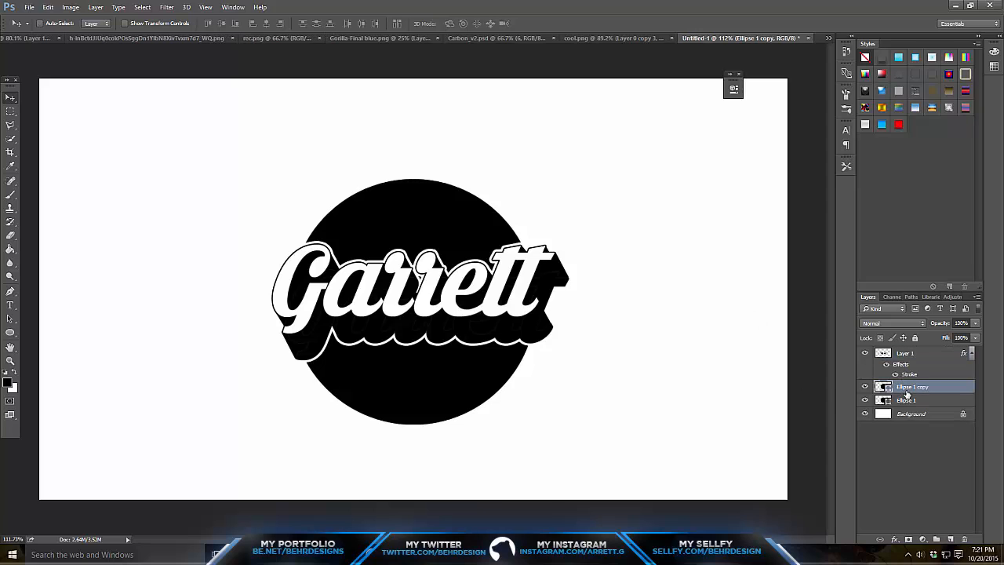
Give Ellipse 1 copy a black outside stroke, forming a thin ring around the white band.
right_click(913, 386)
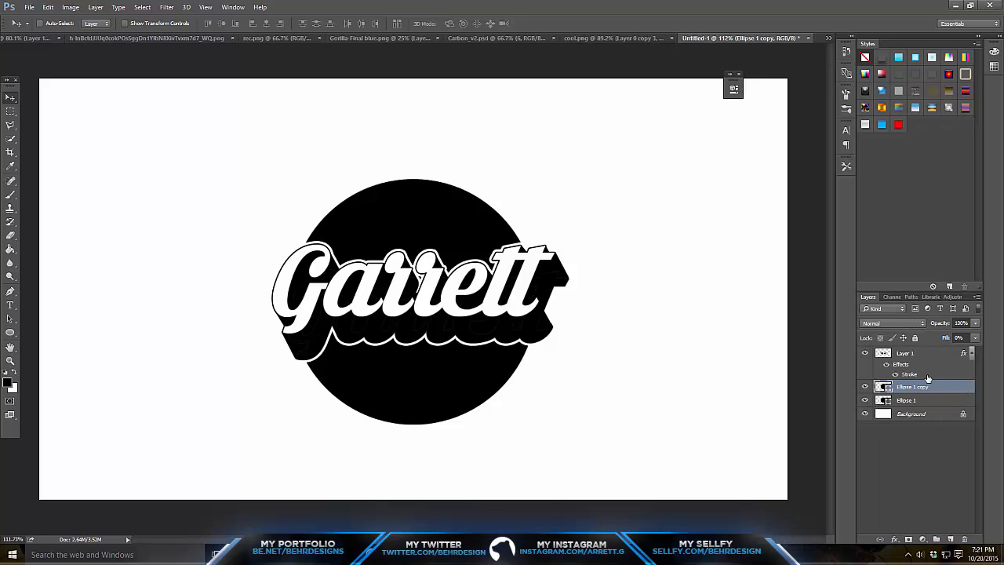
double_click(910, 374)
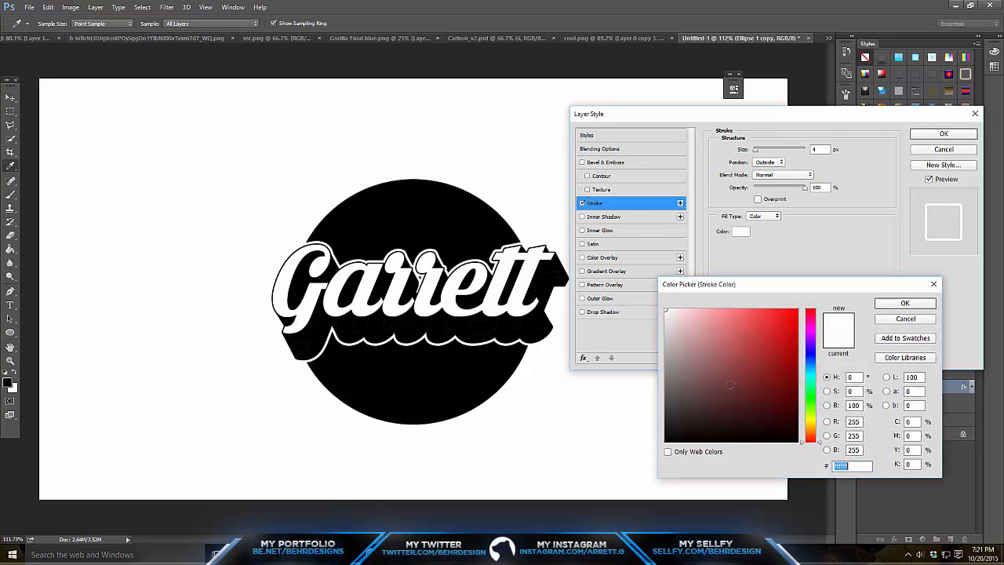
click(904, 304)
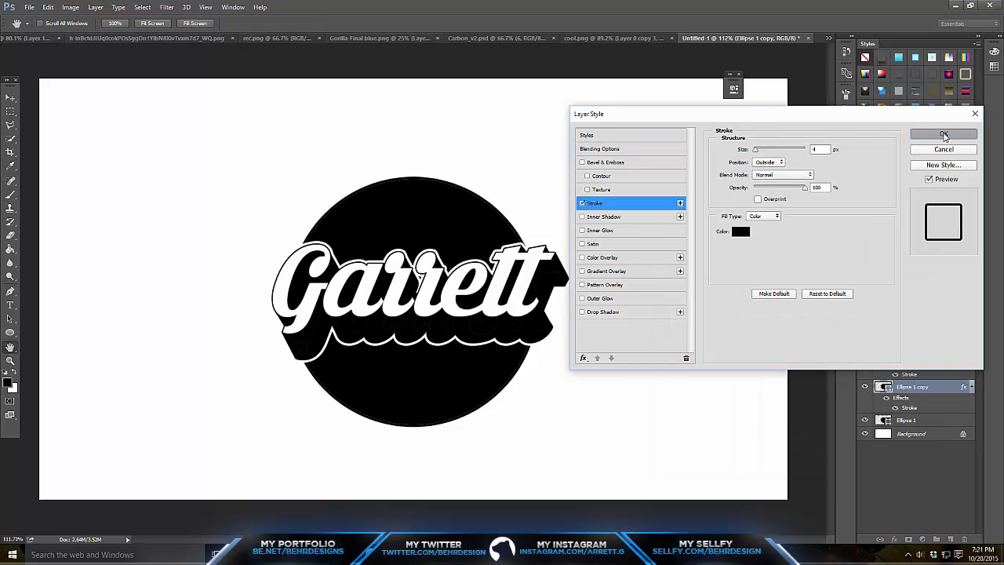
click(945, 135)
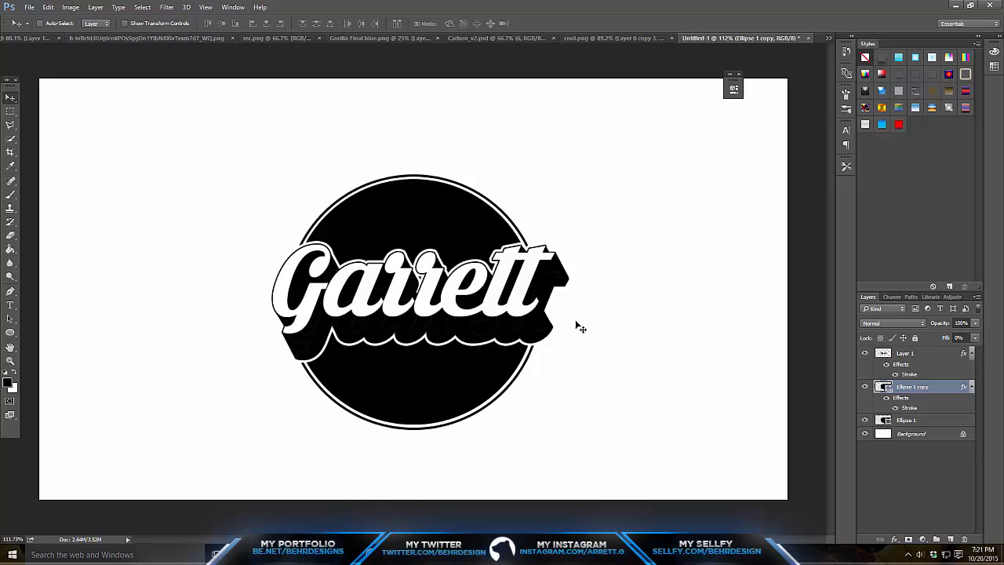
mouse_move(587, 285)
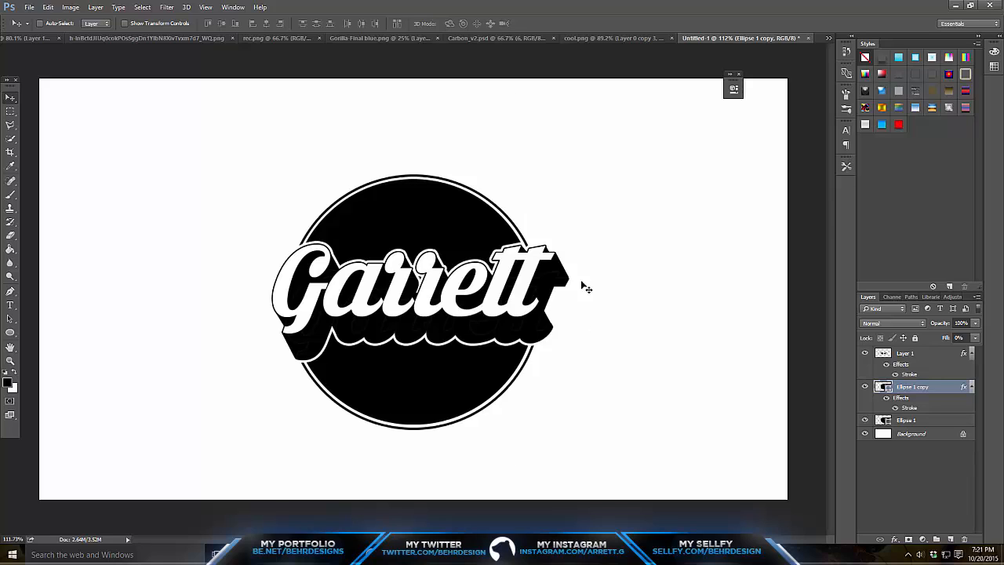
click(906, 421)
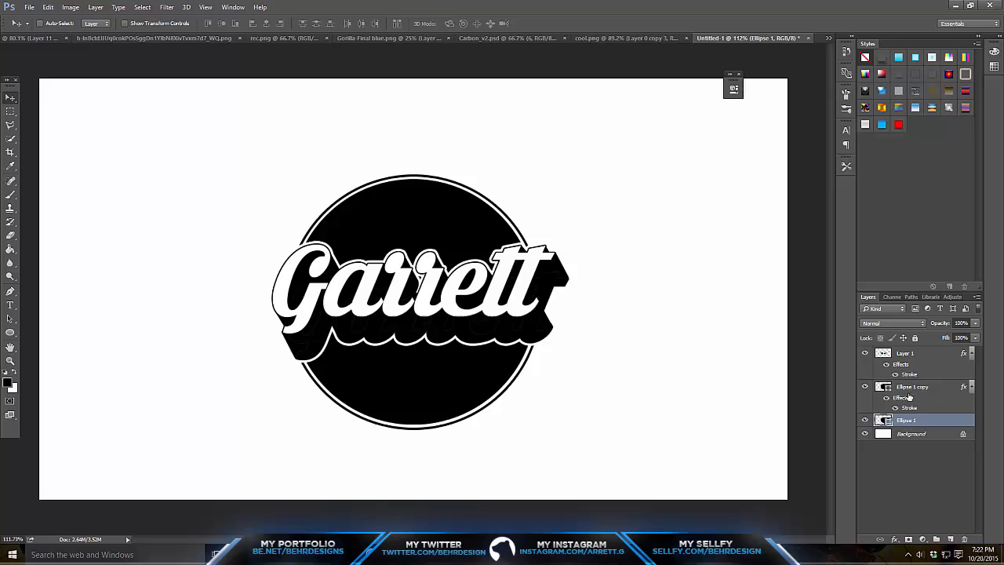
Confirm the circle's fill colour and set white for the new 'tutorial' text.
click(913, 386)
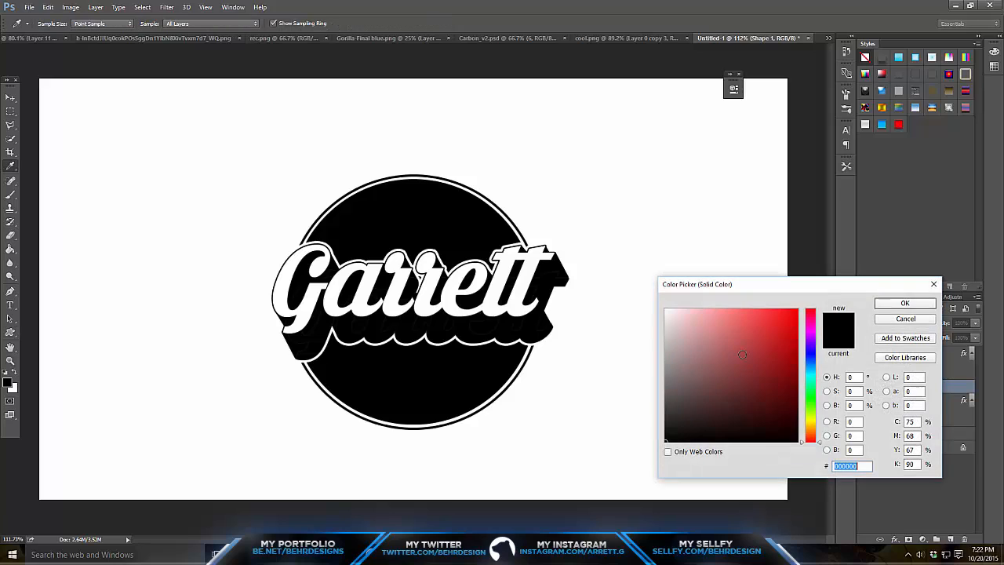
click(904, 303)
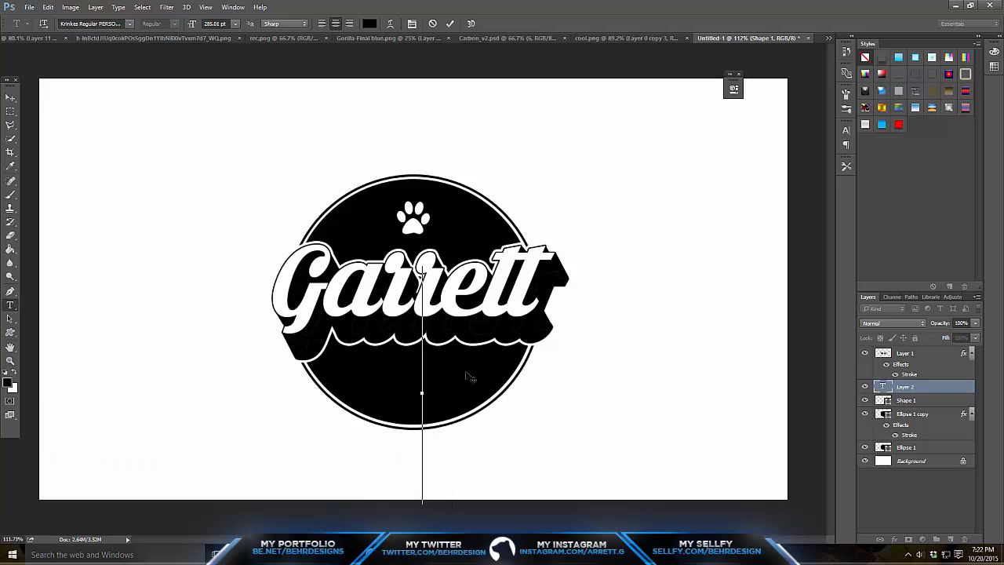
mouse_move(328, 422)
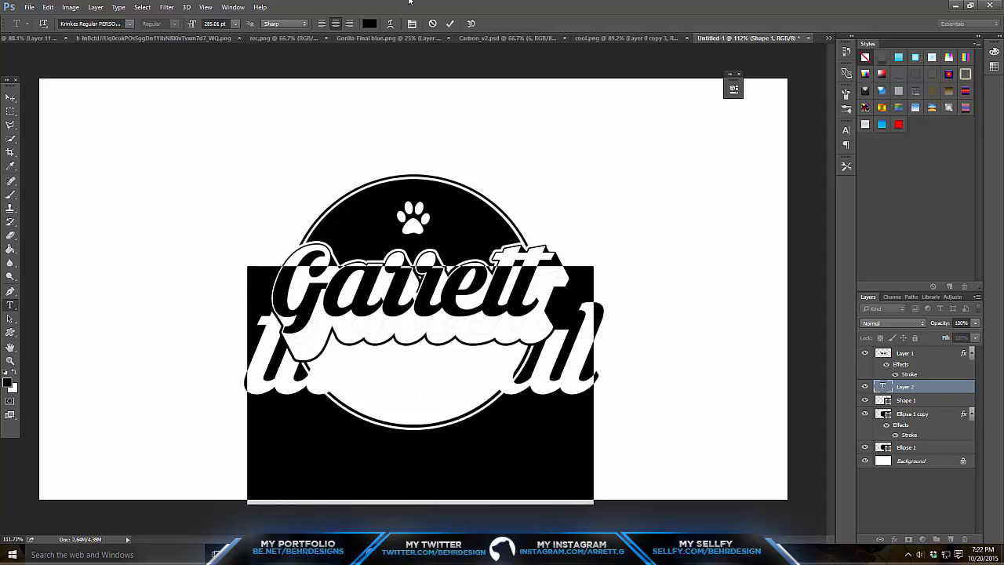
click(370, 23)
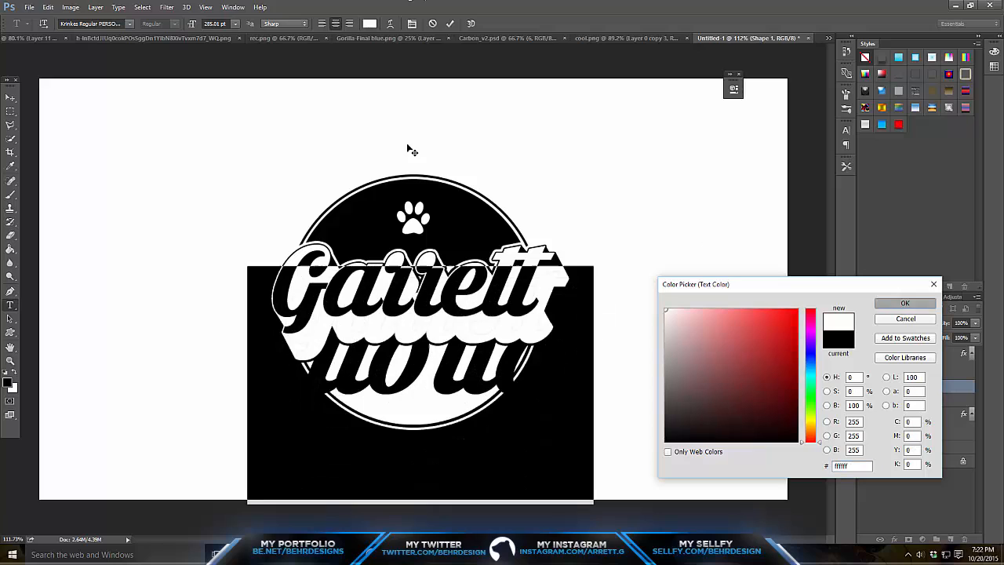
click(903, 304)
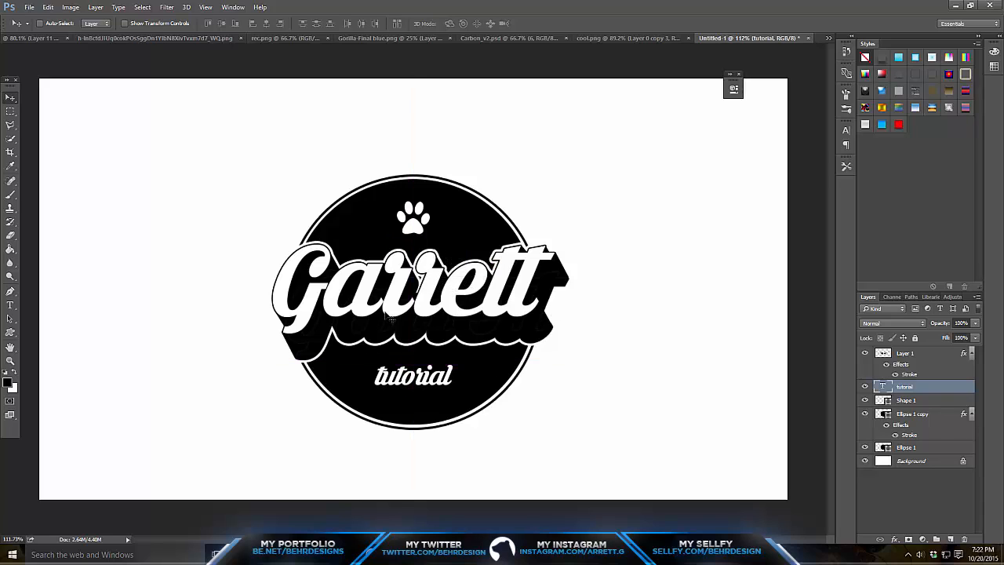
mouse_move(479, 296)
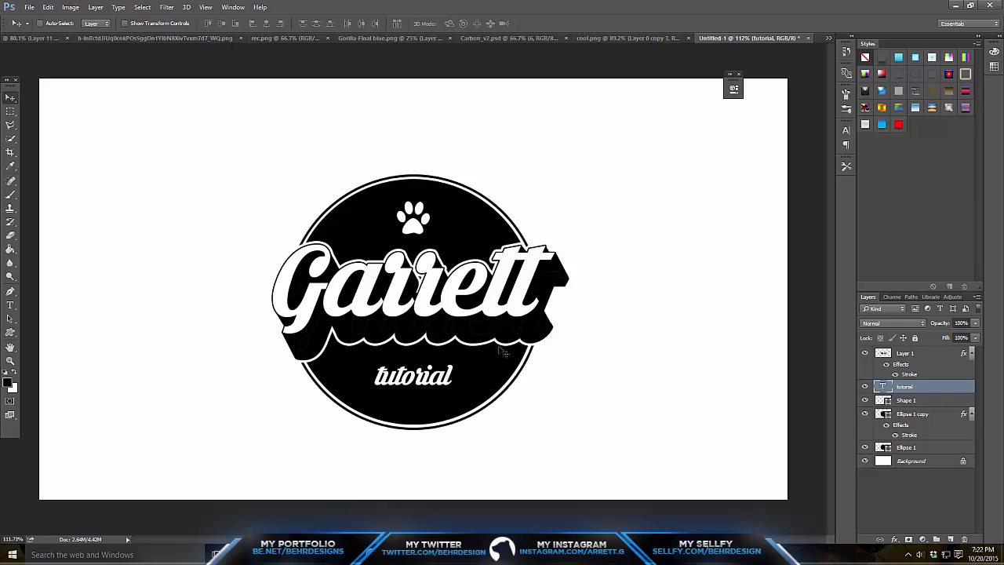
Add a black rectangle band behind the ellipse and give the circle a thick white outside stroke.
click(907, 447)
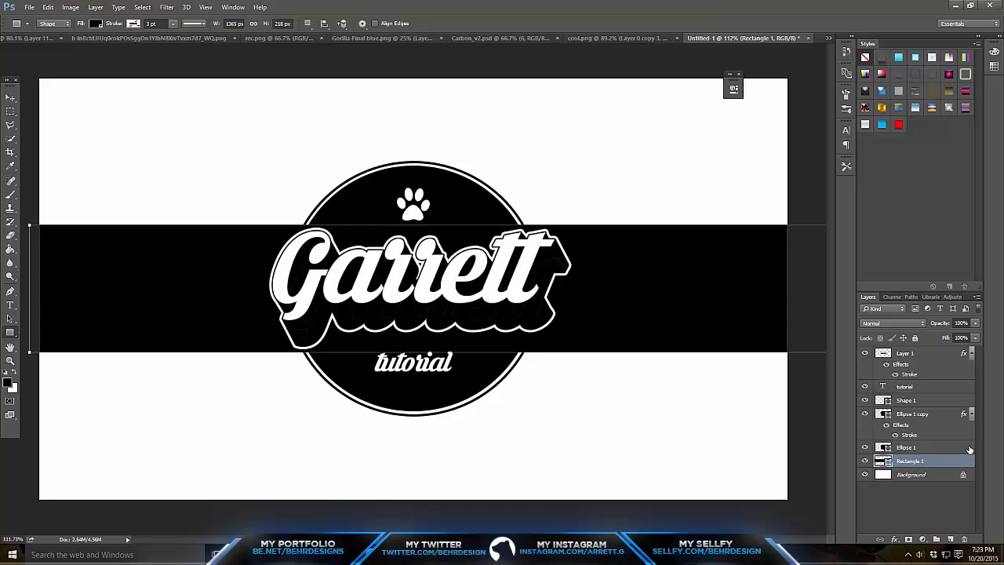
click(906, 447)
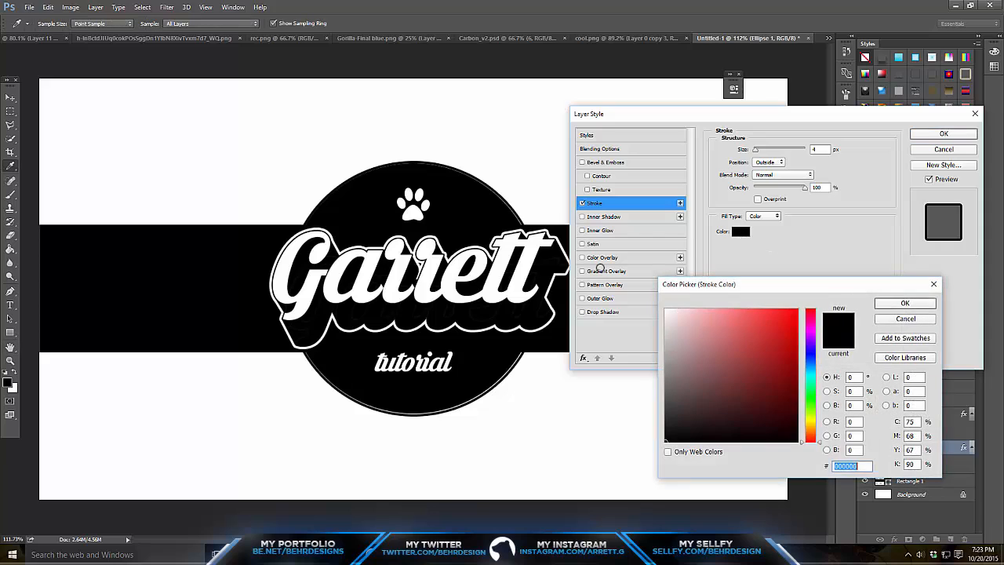
click(904, 304)
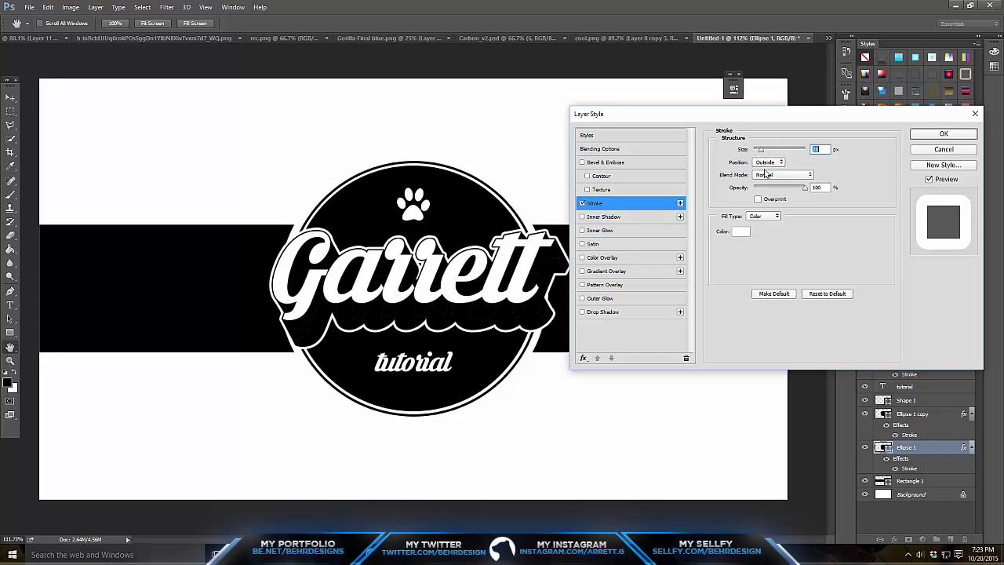
click(945, 133)
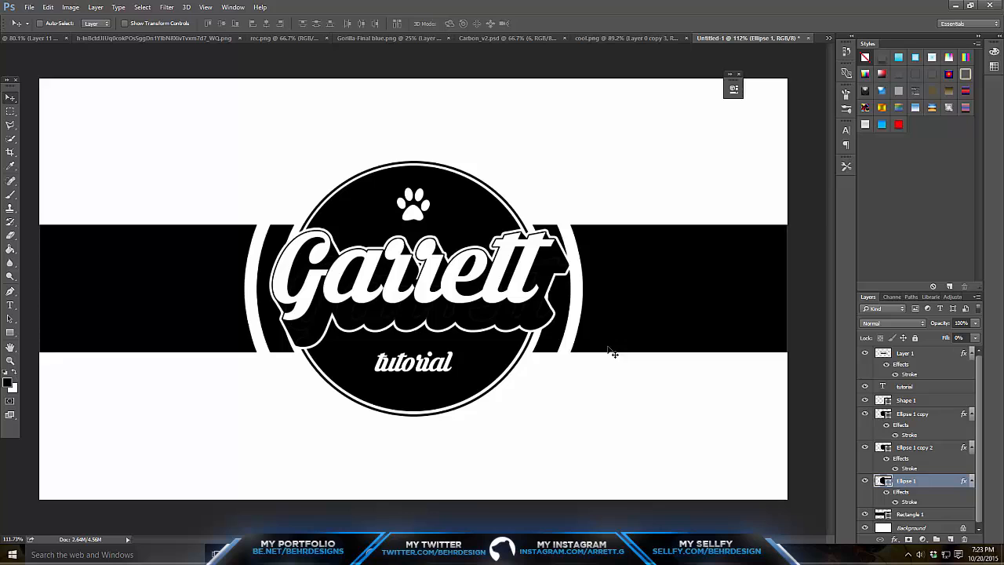
Transform a duplicated band into thin black stripes above and below the wide band.
key(ctrl+t)
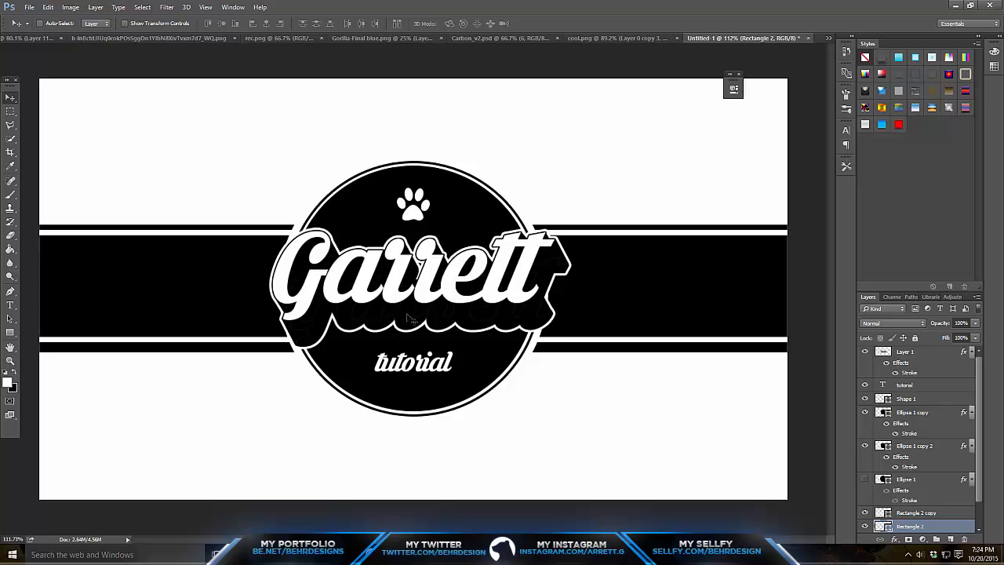
mouse_move(270, 360)
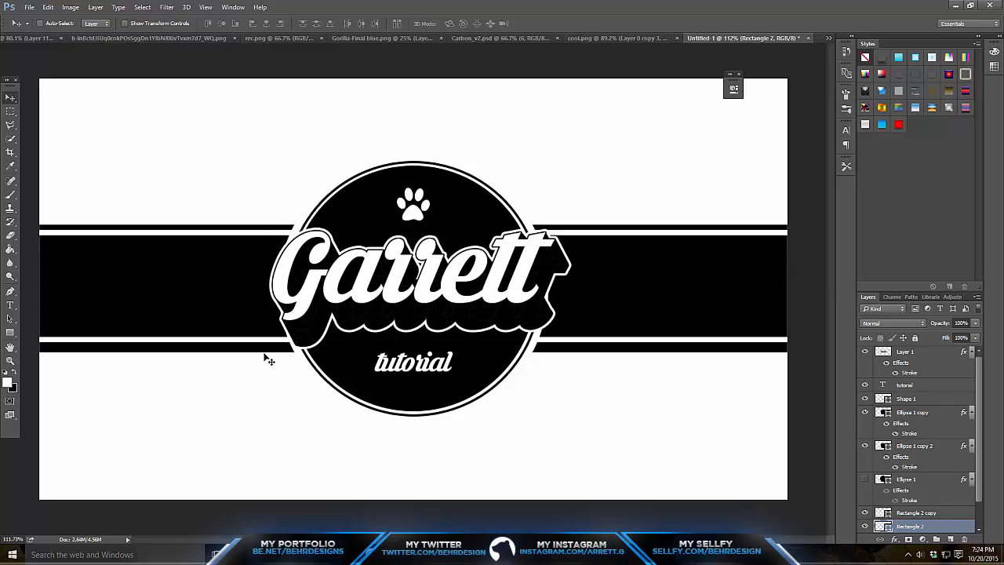
mouse_move(408, 368)
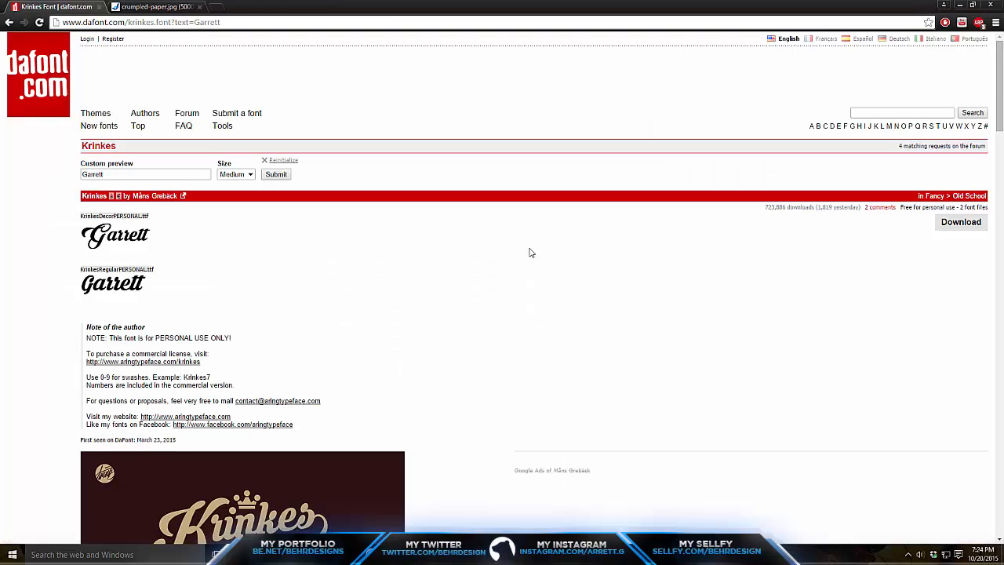
Bring up the context menu on the Krinkes font page in Chrome.
right_click(314, 196)
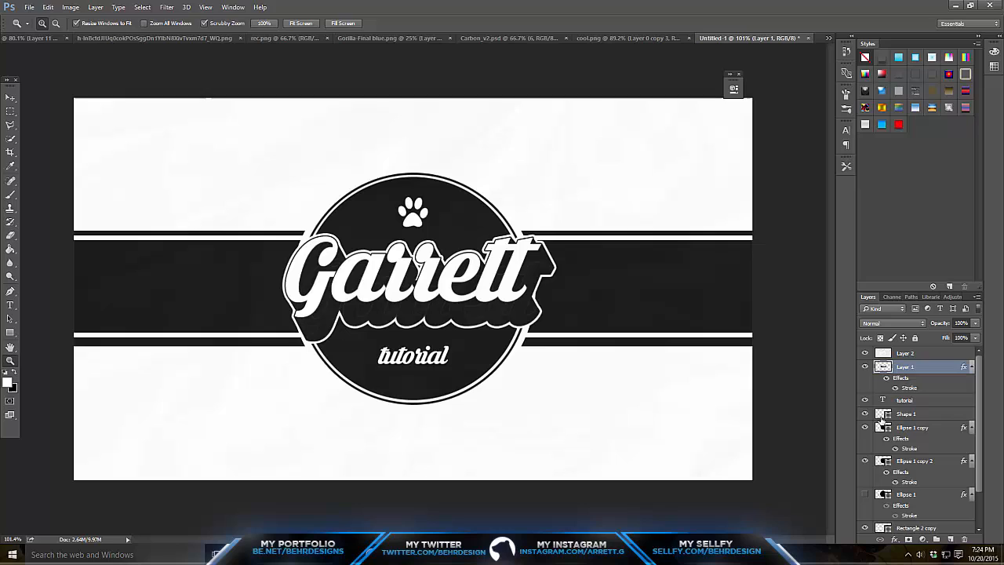
mouse_move(559, 347)
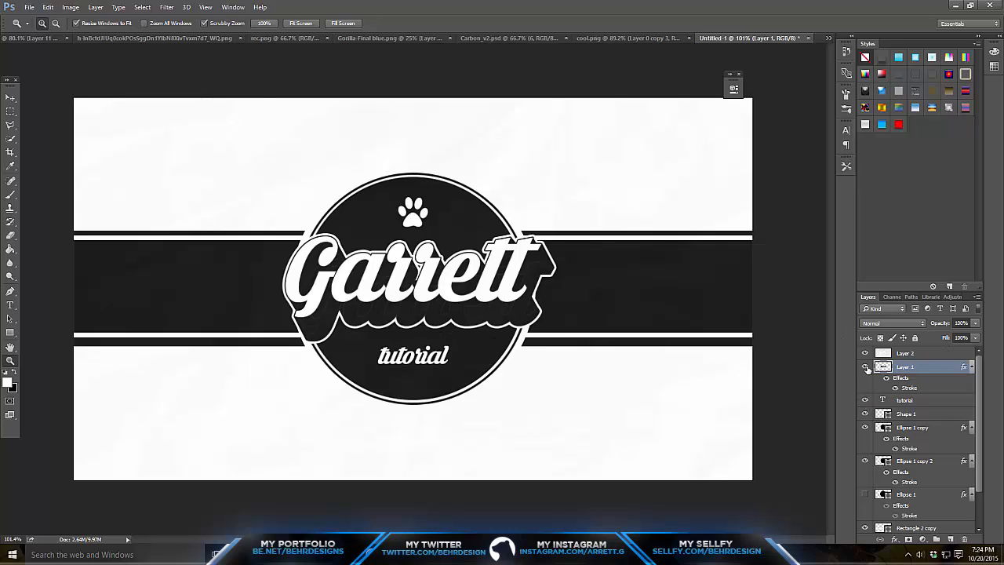
Lower the paper texture layer's opacity and change its blend mode so it faintly overlays the logo.
click(866, 367)
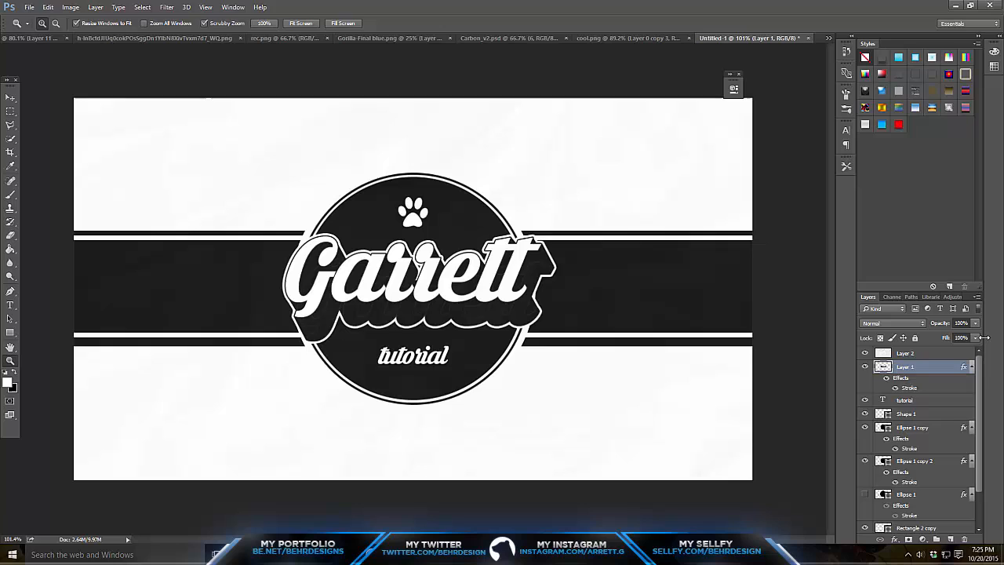
click(905, 353)
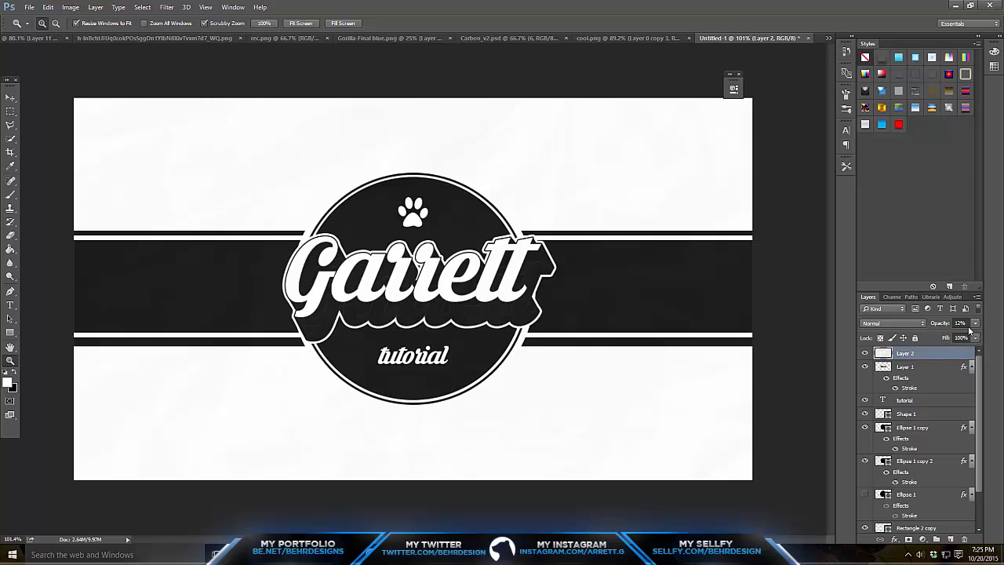
click(913, 427)
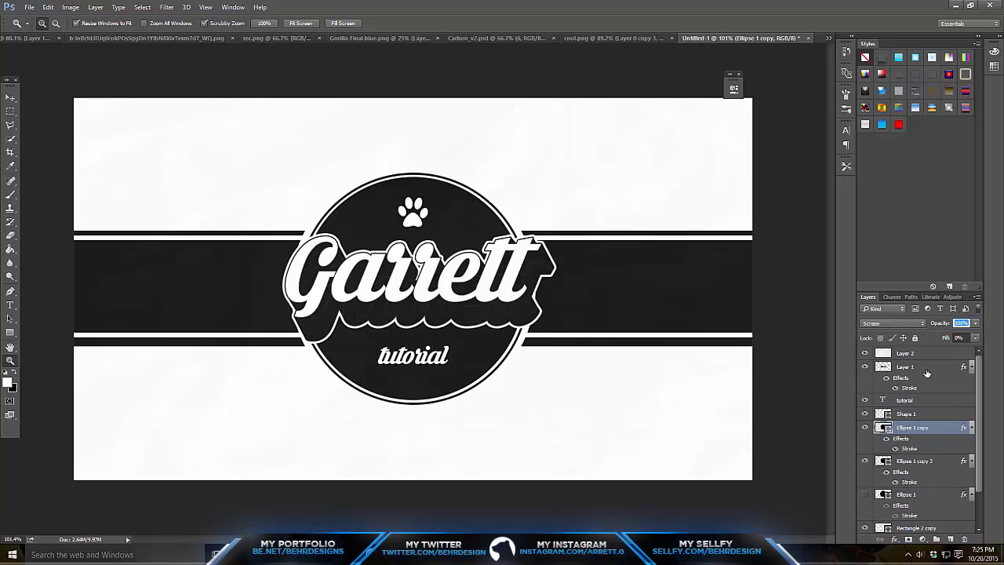
click(891, 323)
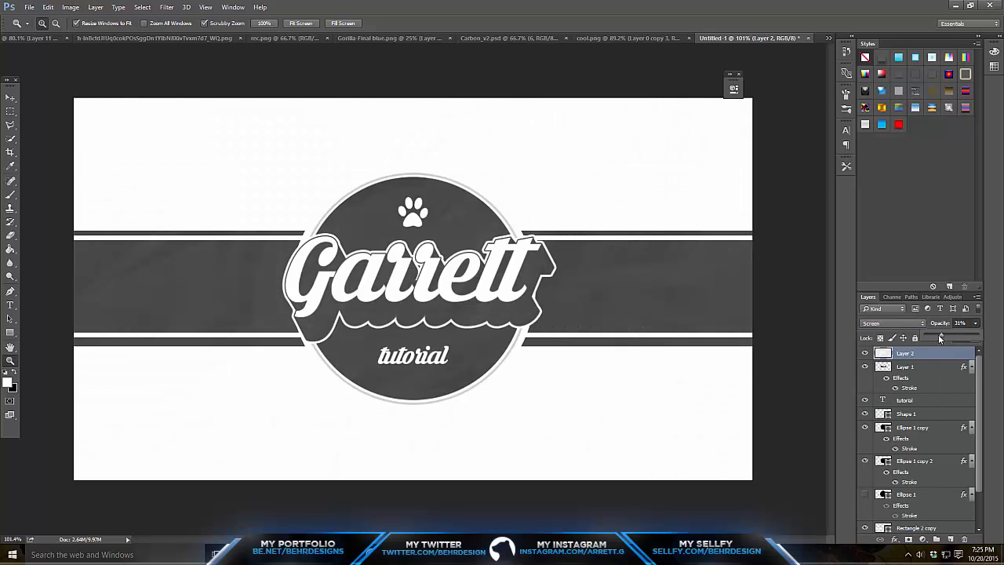
drag(957, 323, 942, 323)
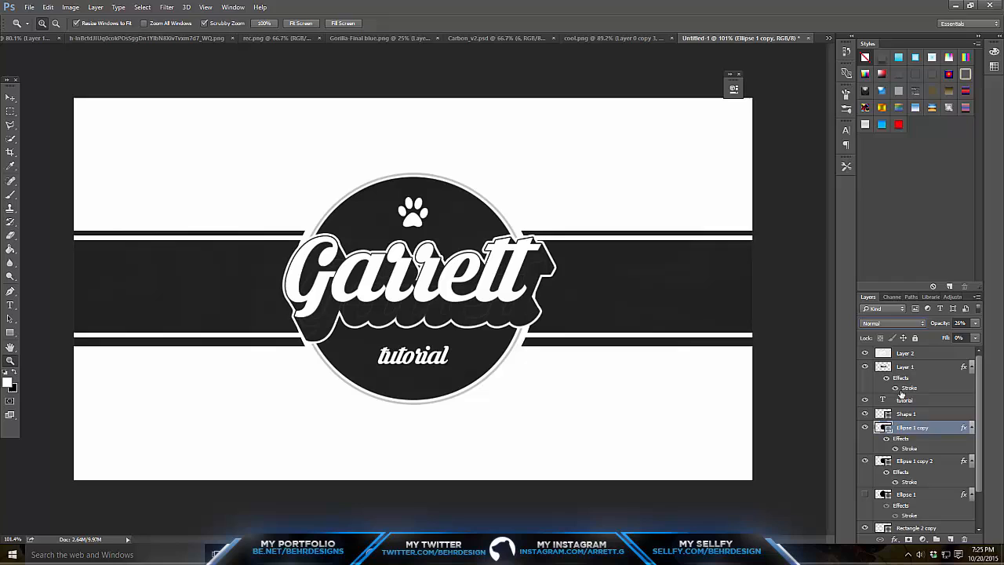
click(907, 414)
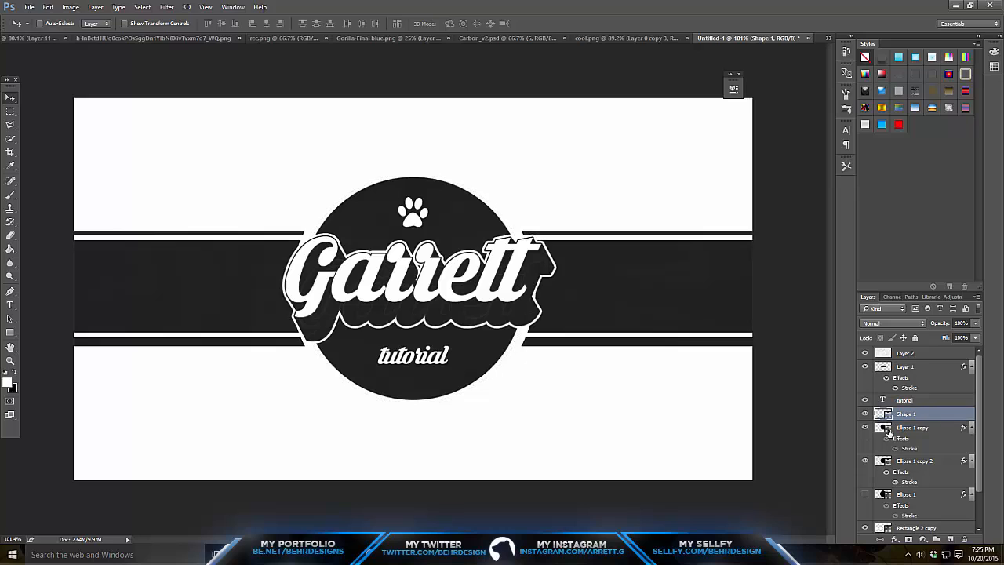
click(913, 426)
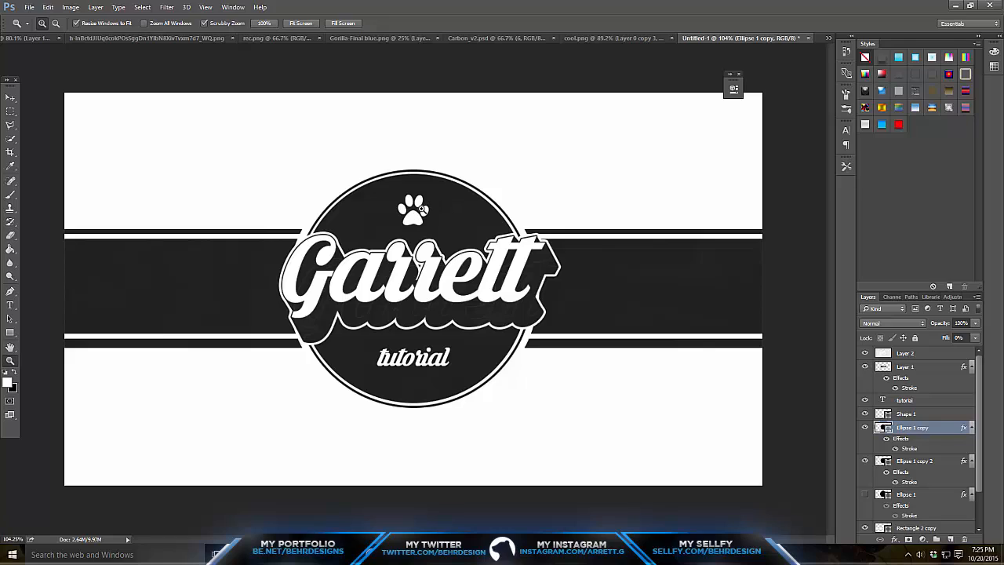
mouse_move(517, 332)
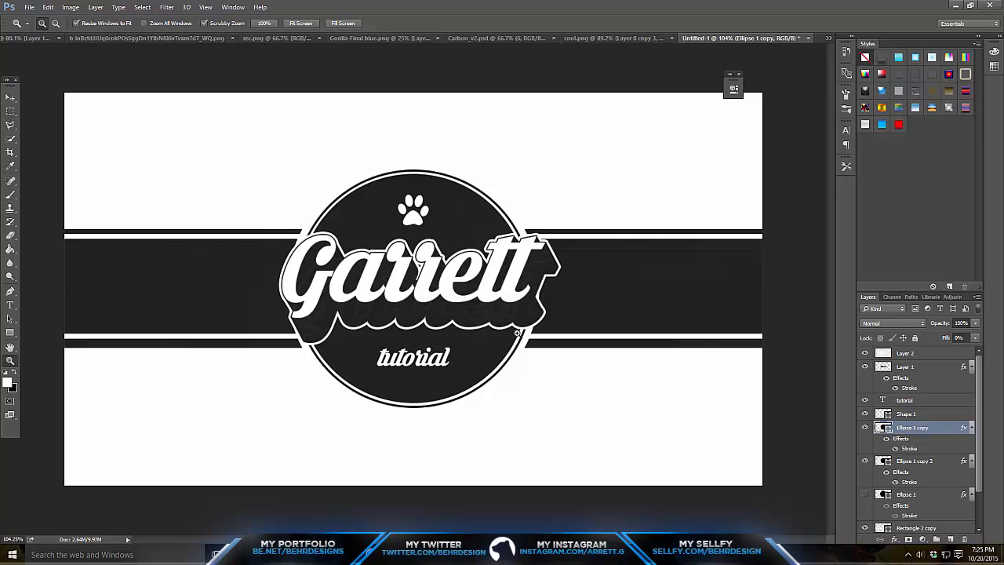
mouse_move(659, 308)
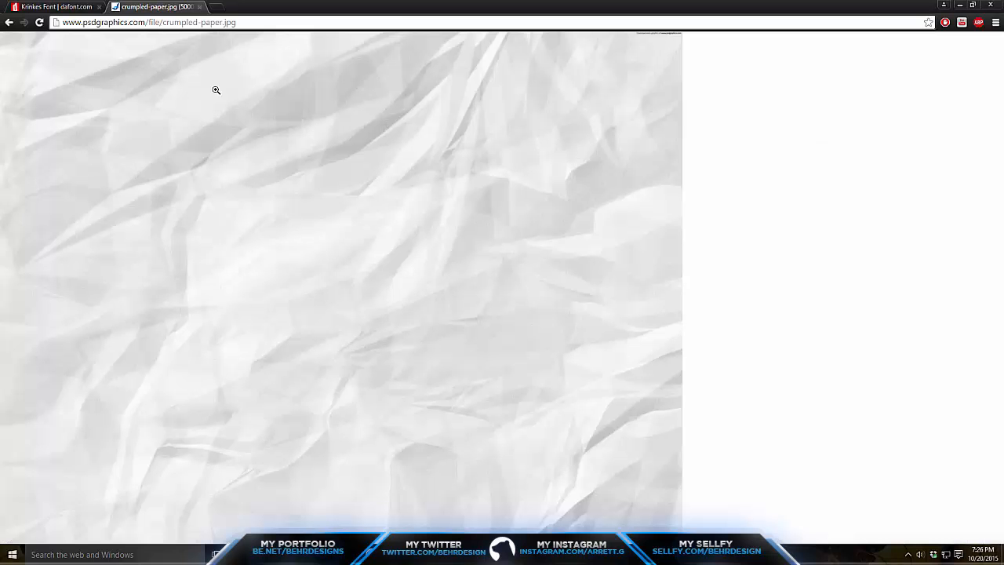
Switch to the YouTube tab in Chrome and show the channel's tutorial uploads.
click(254, 6)
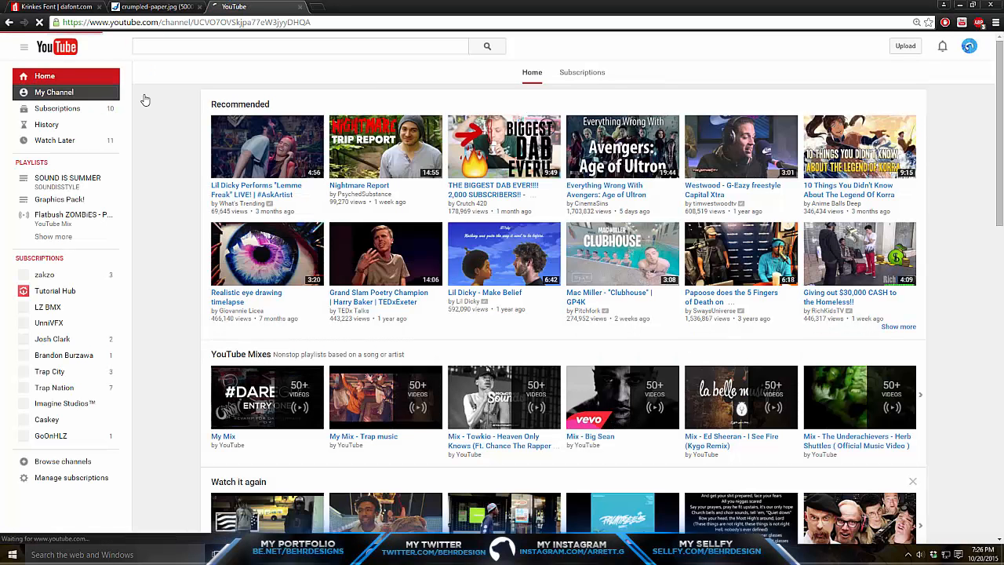
click(53, 91)
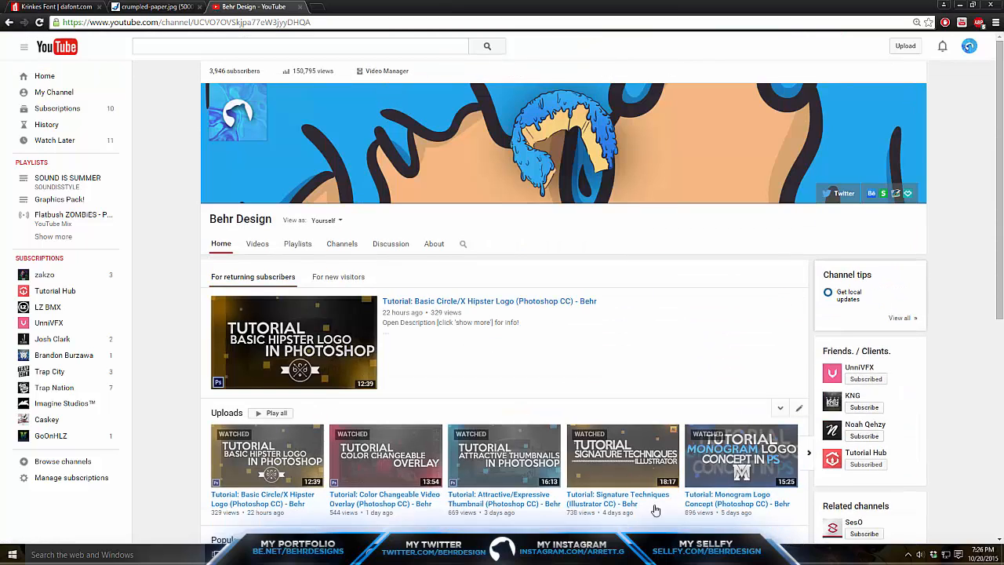
mouse_move(624, 455)
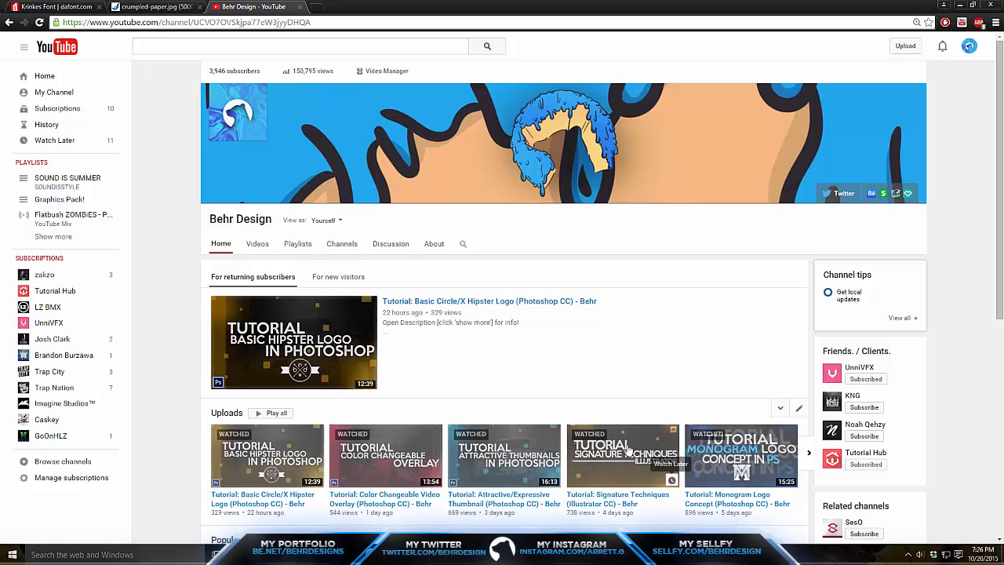
click(808, 452)
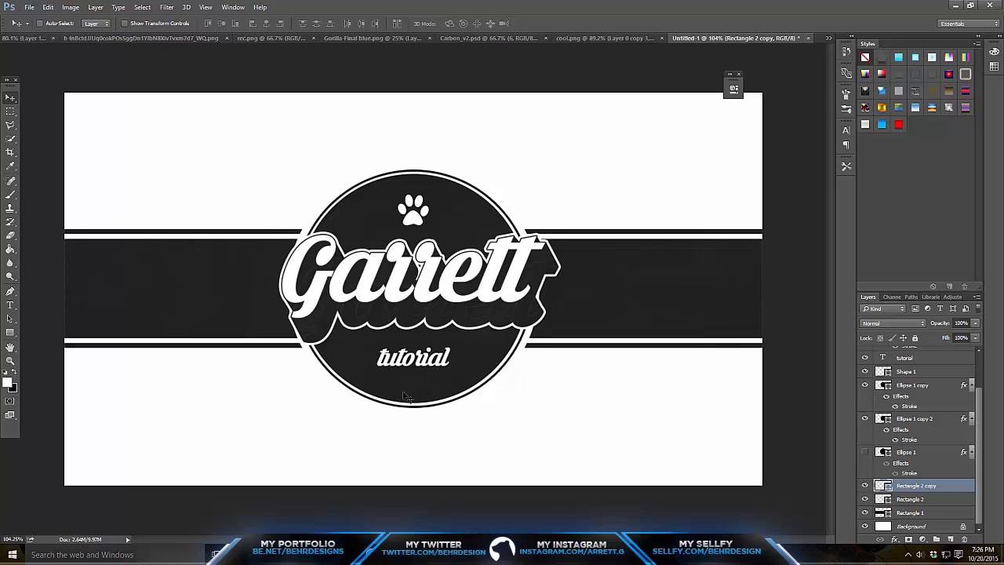
mouse_move(470, 290)
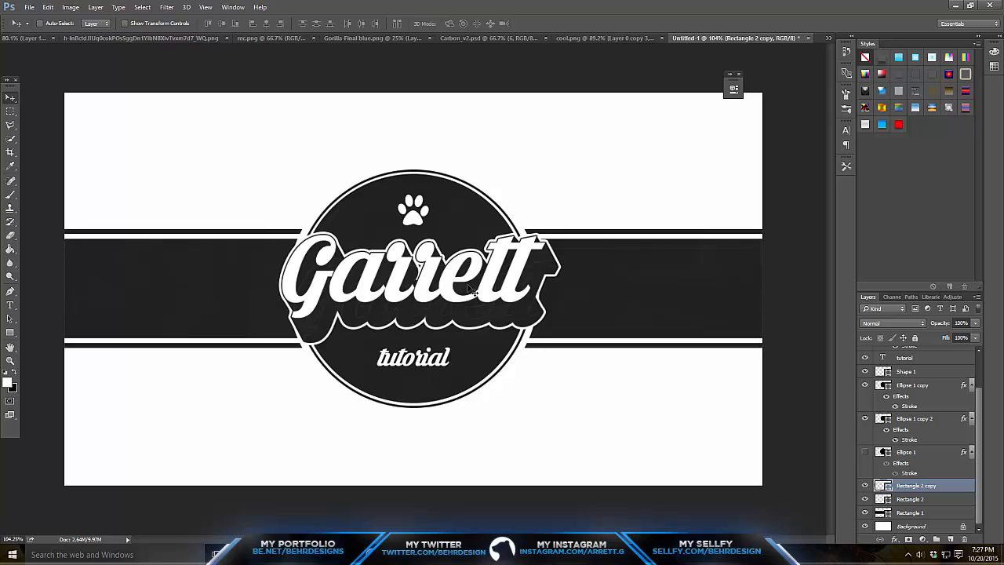
mouse_move(321, 250)
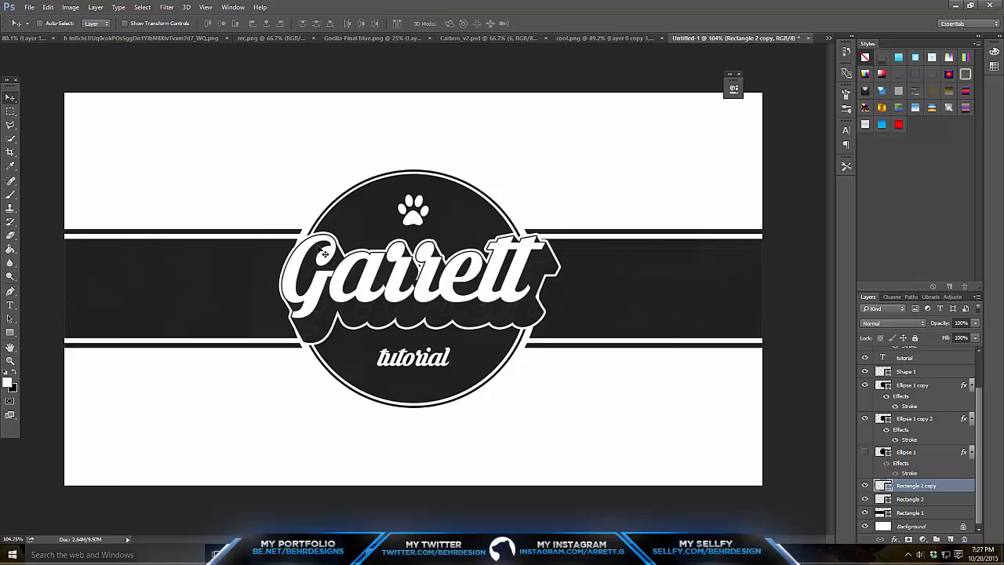
mouse_move(379, 254)
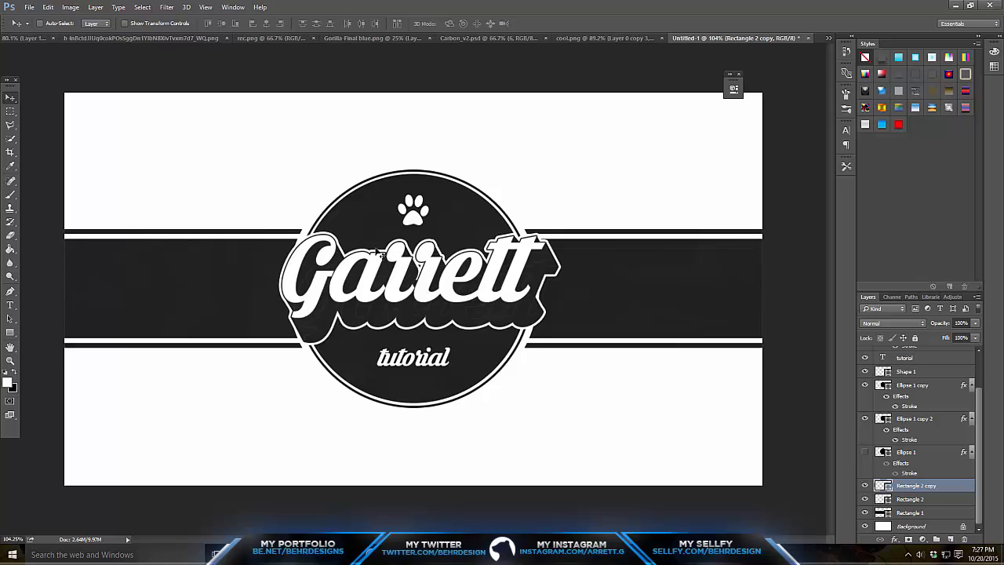